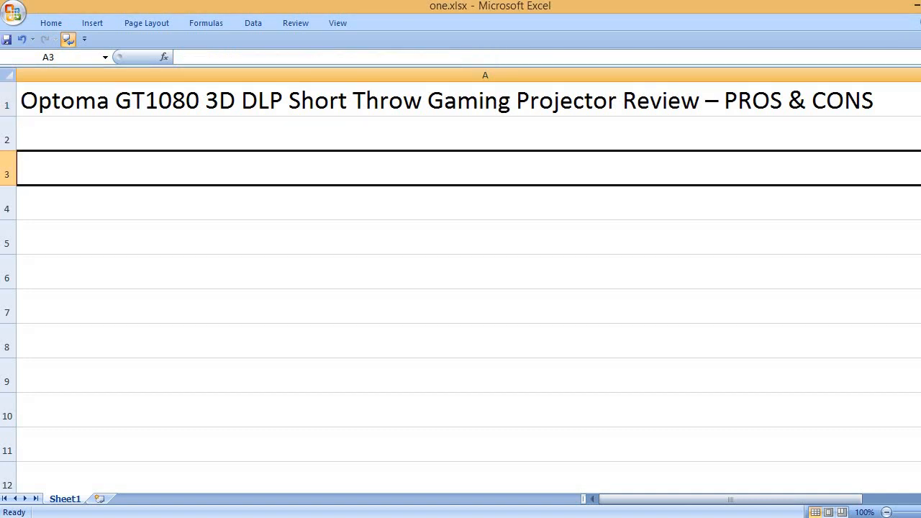
Type the PROS heading, then 'Crystal clear picture' and 'Great for gaming, movies and shows'.
text(PROS)
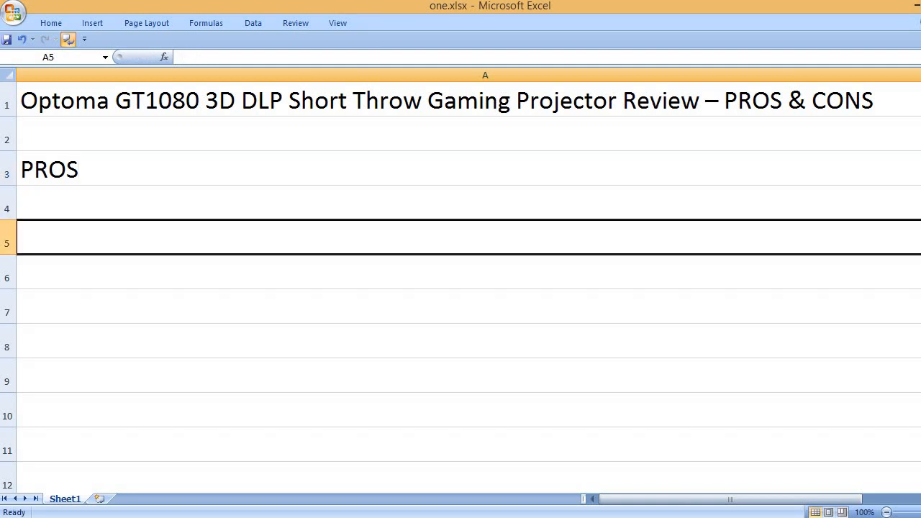
text(Crystal)
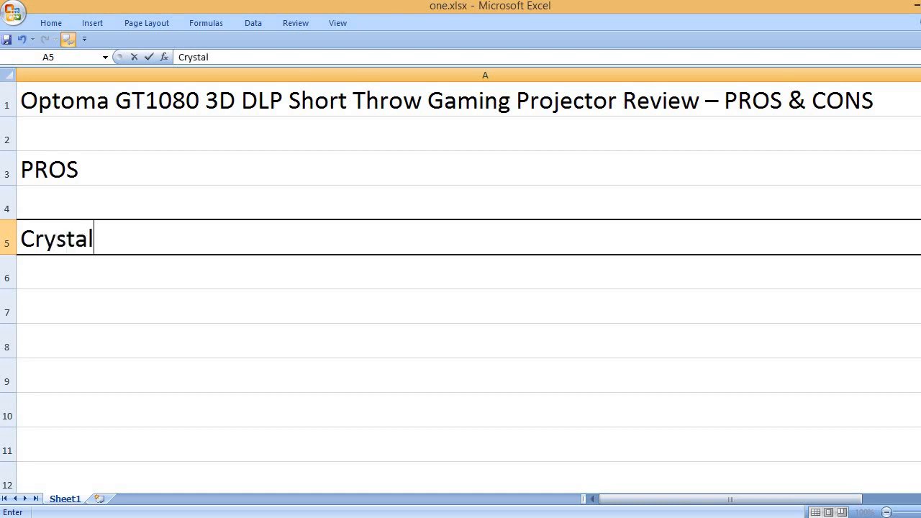
text(clear picture)
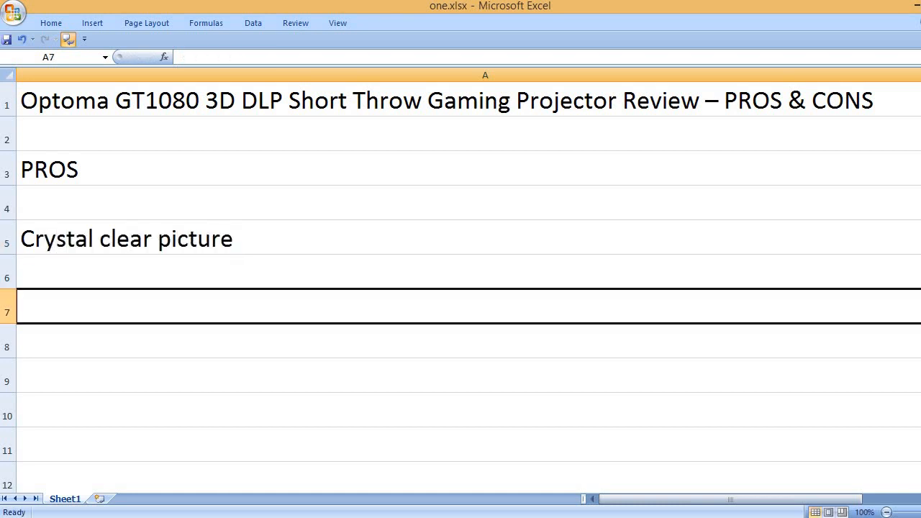
text(Great)
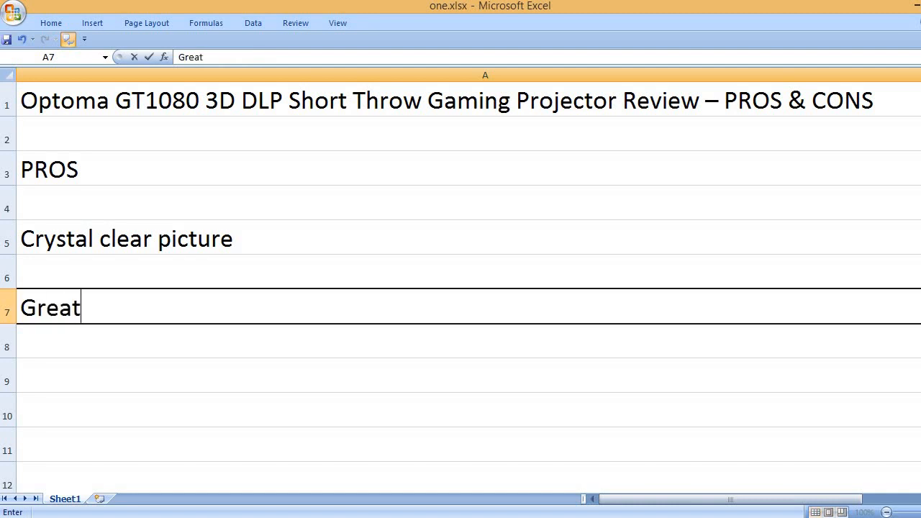
text(for gaming,)
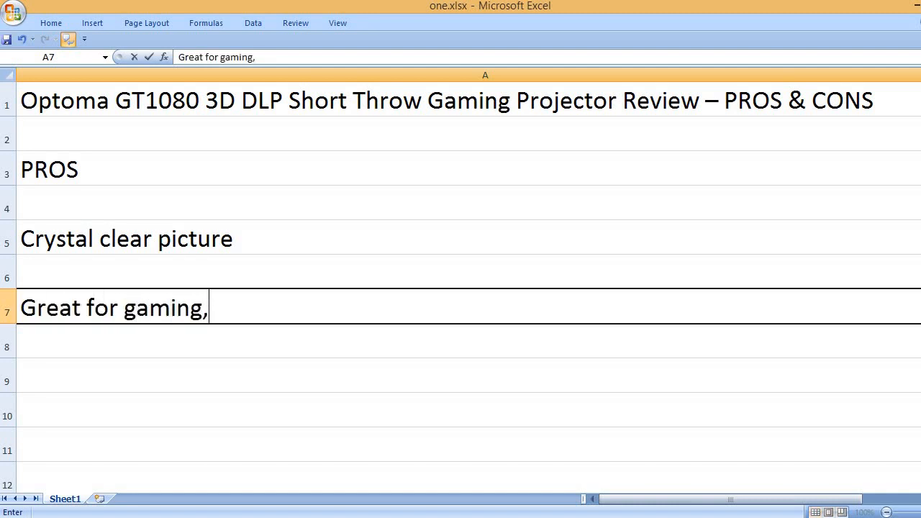
text(movies an)
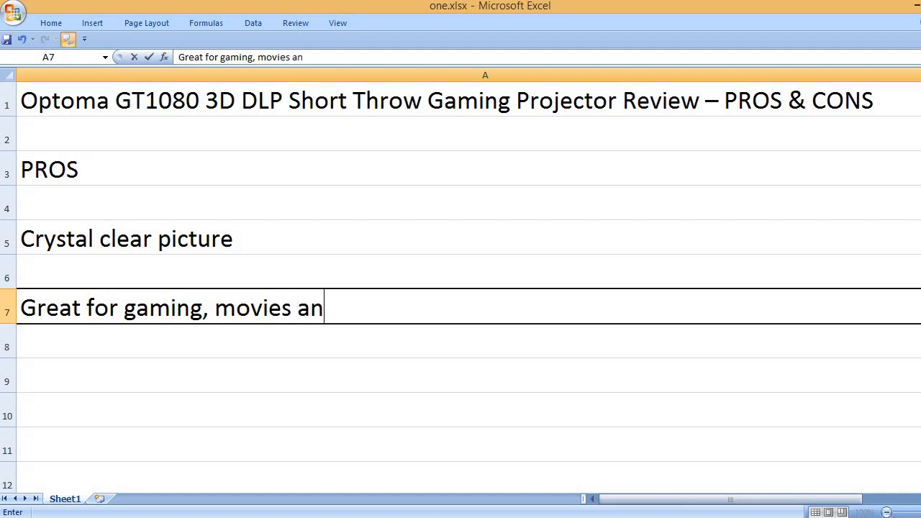
text(d shows)
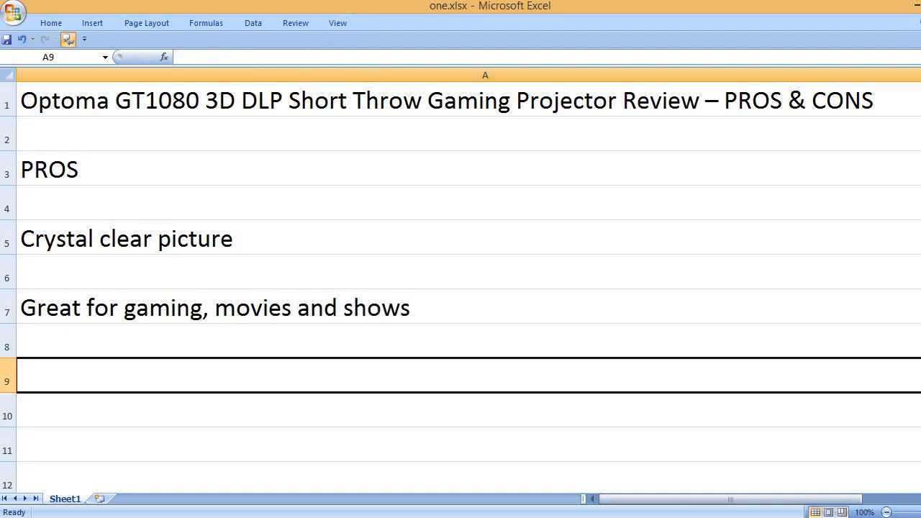
Add the pros 'Easy setup' and 'The short throw lens is great for small rooms'.
text(Easy s)
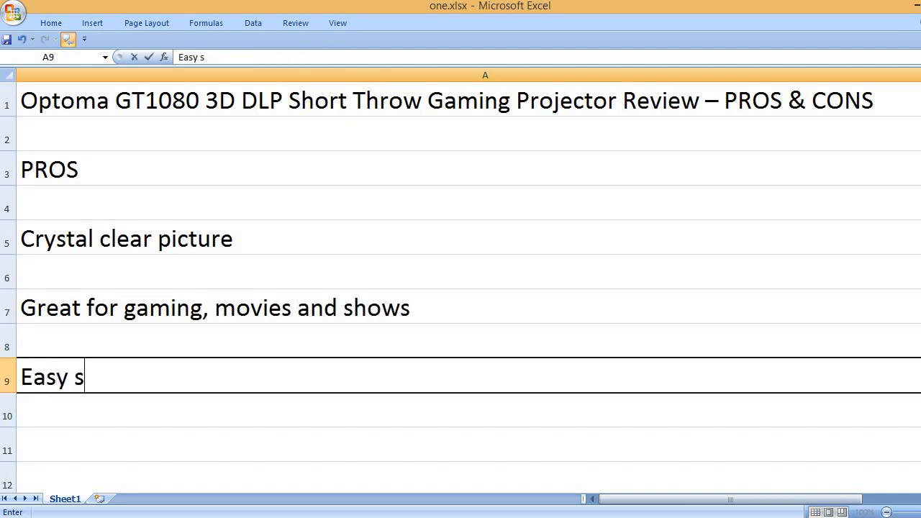
text(etup)
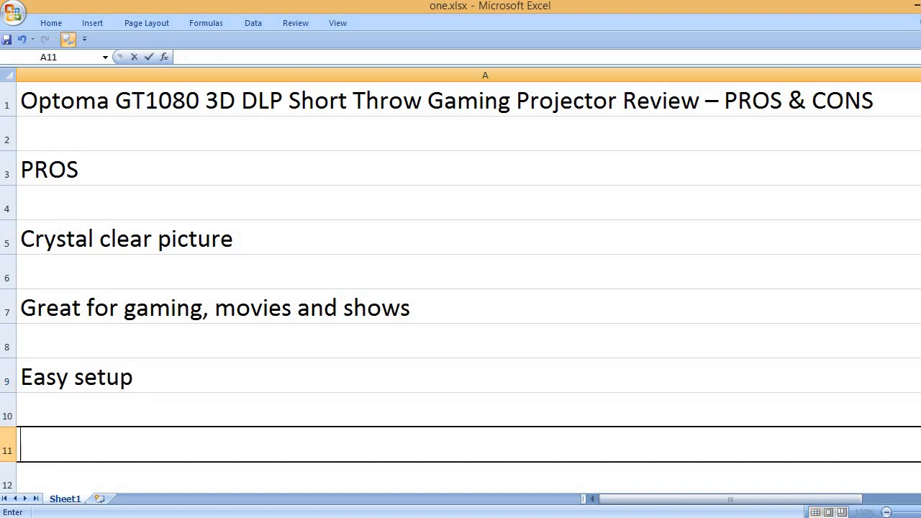
text(The sh)
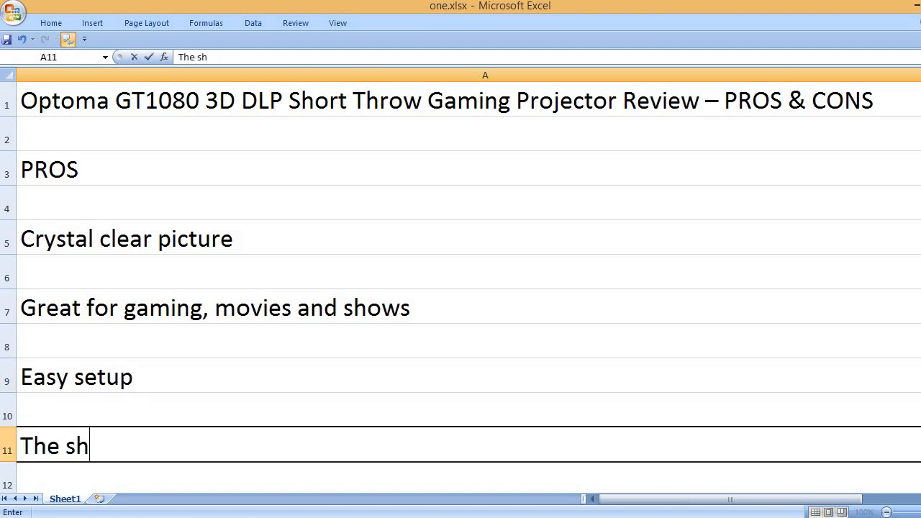
text(ort throw l)
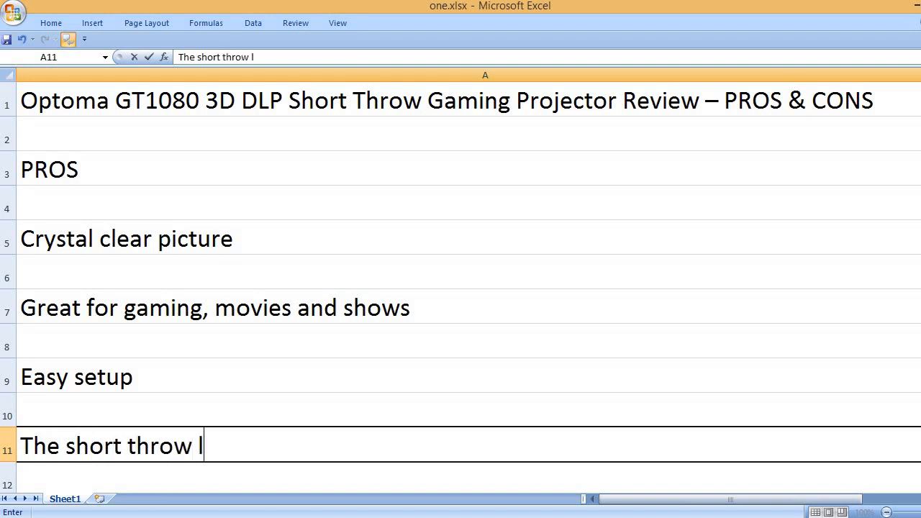
text(ens is great)
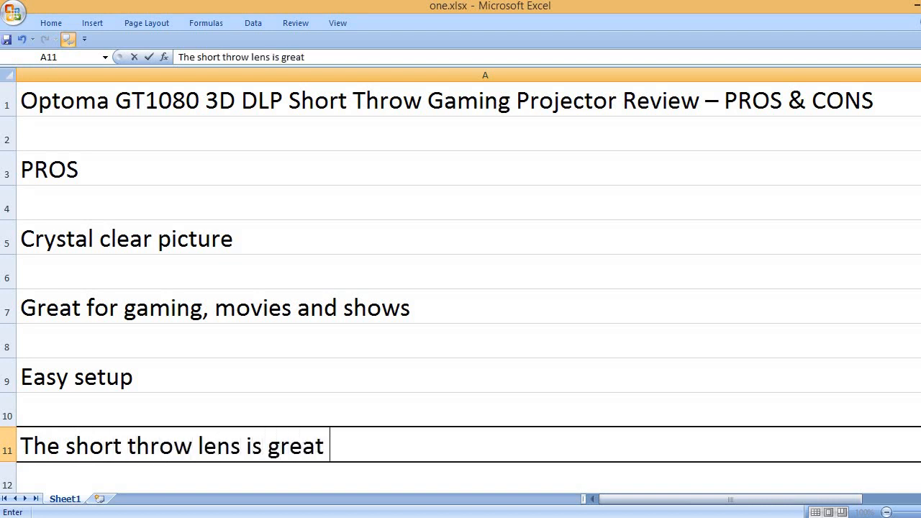
text(for small rooms.)
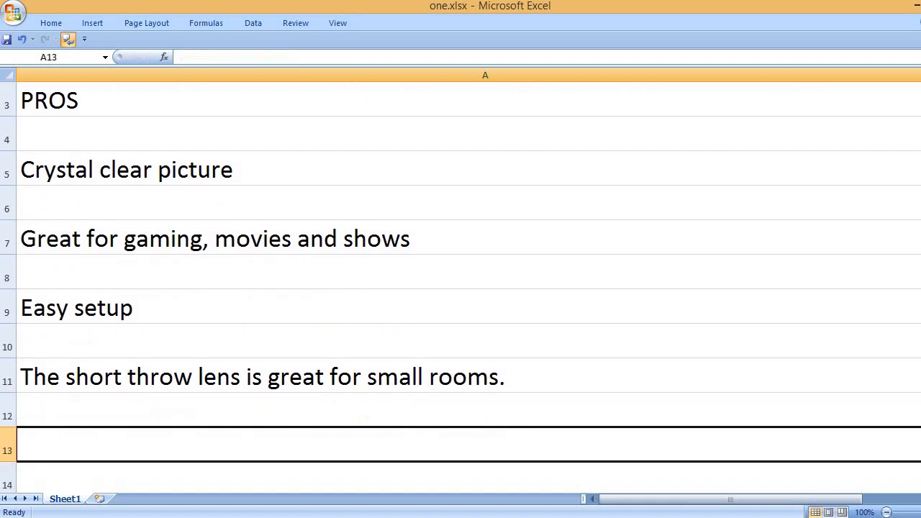
Add 'Impressive brightness' and 'Overall, a nicely priced projector' on alternate rows.
text(Impre)
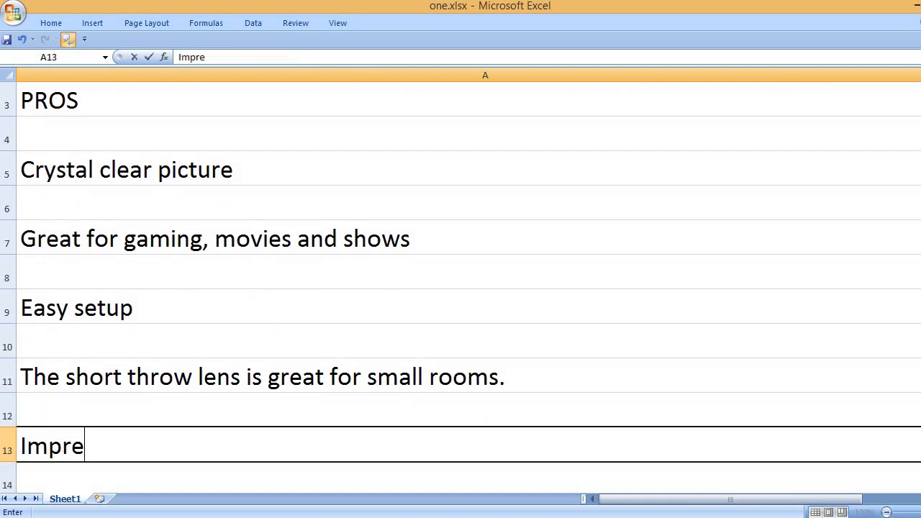
text(ssive brig)
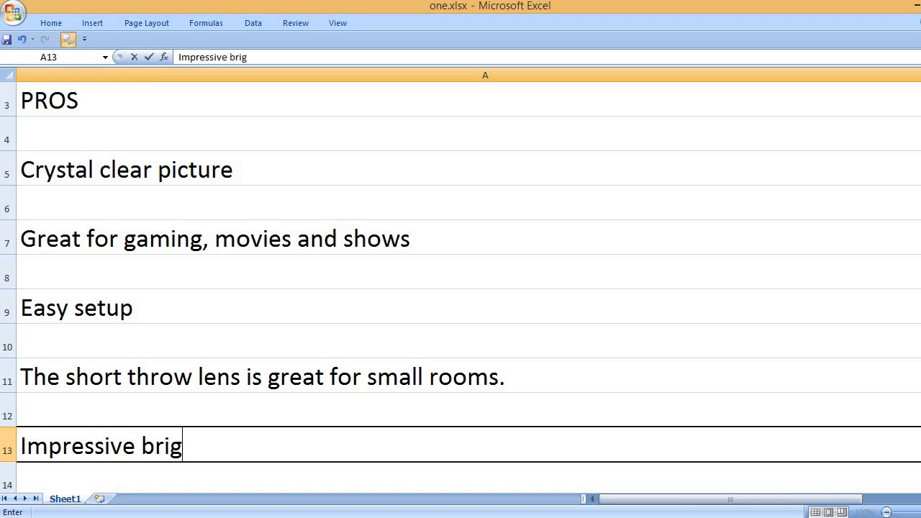
text(htness)
text(O)
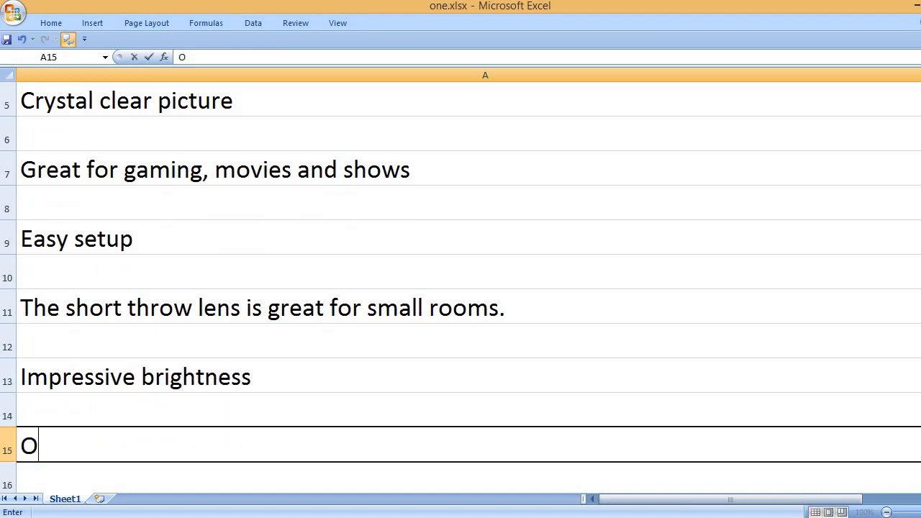
text(verall, a)
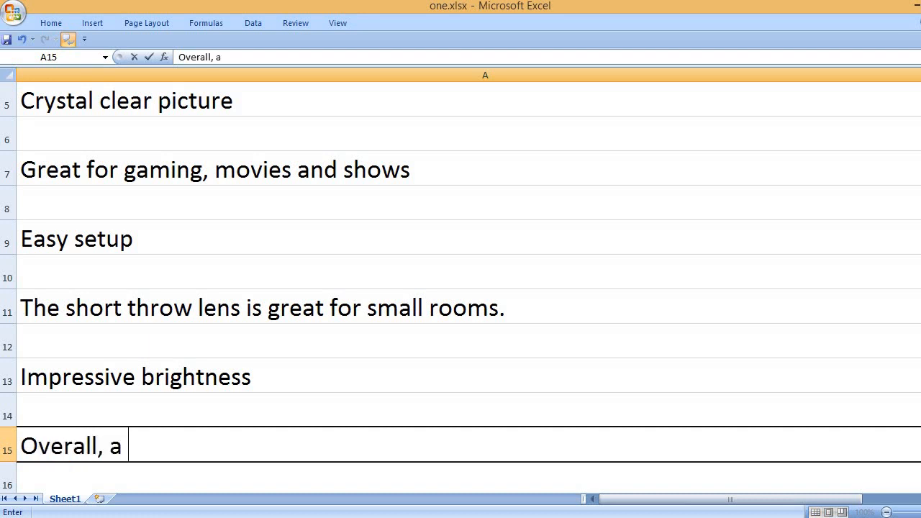
text(nicely)
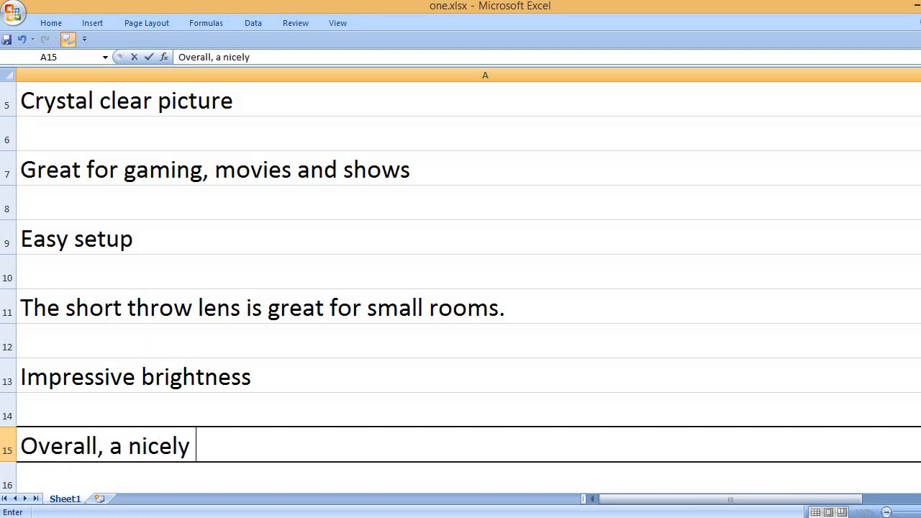
text(priced projector)
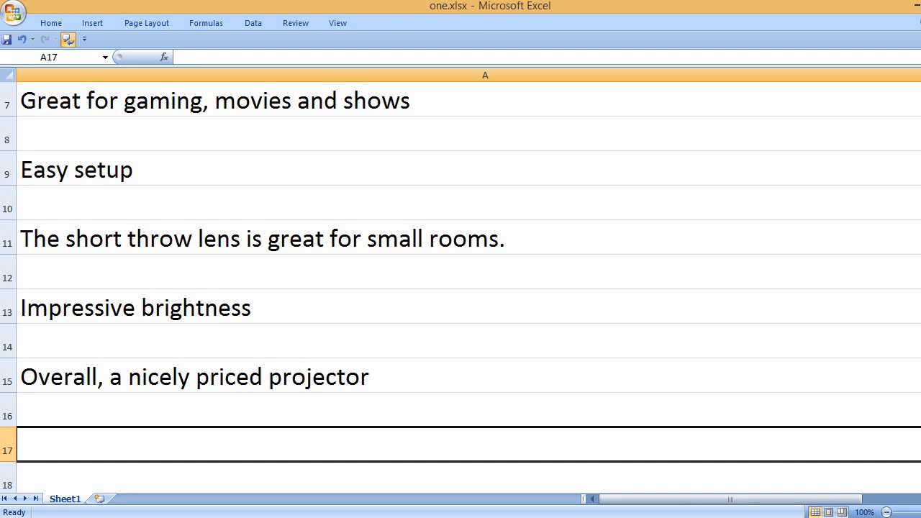
Add 'Very low fan noise', 'It is a great home theater projector.' and begin 'Bright and clear picture'.
text(Very l)
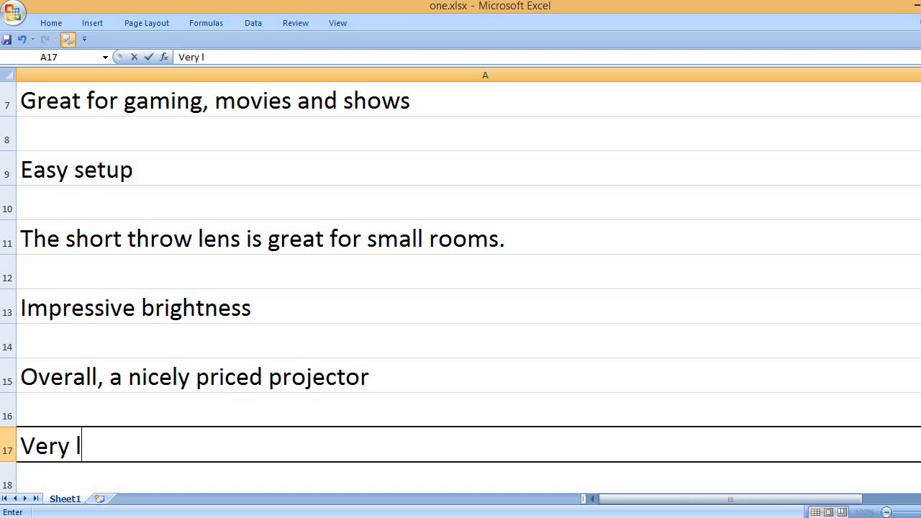
text(ow fan noise)
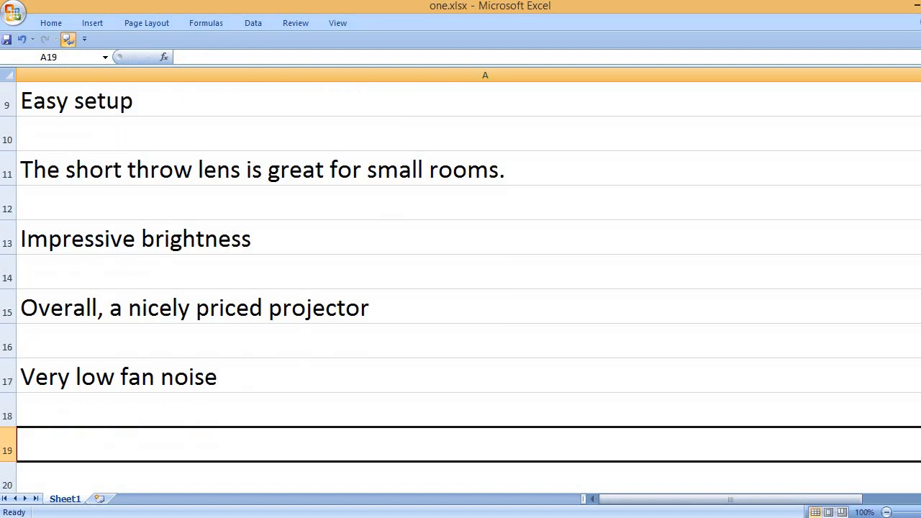
text(It is a great)
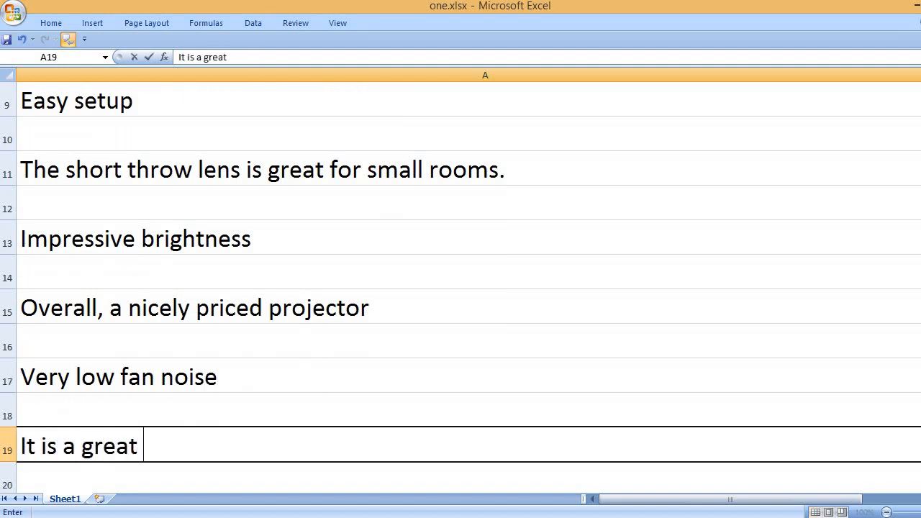
text(home theater pr)
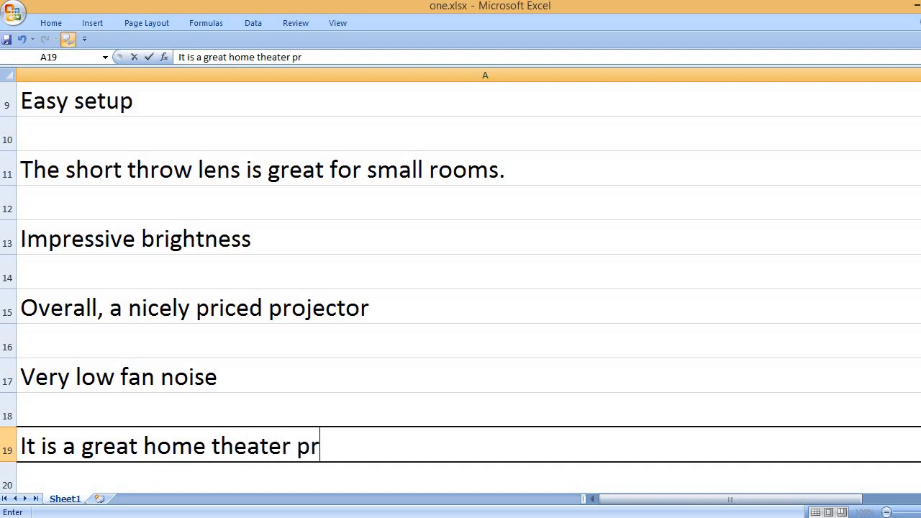
text(ojector.)
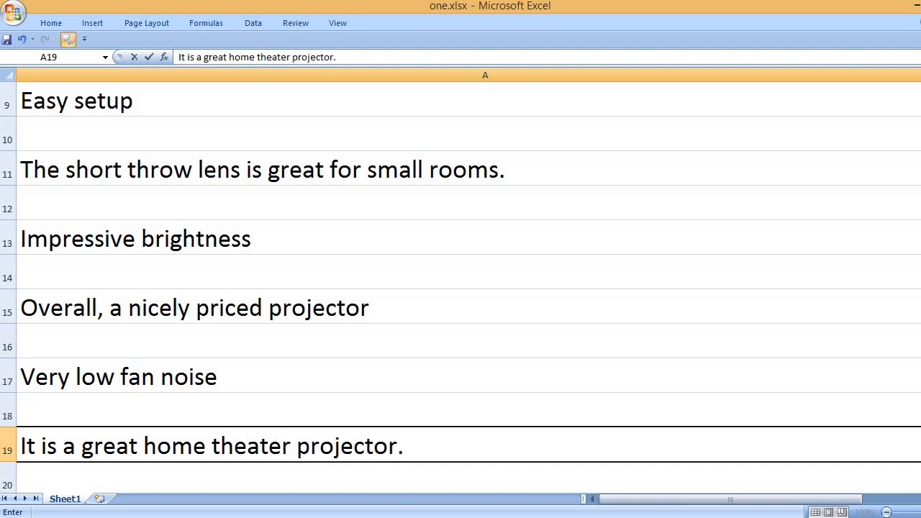
text(Bright and clear picture)
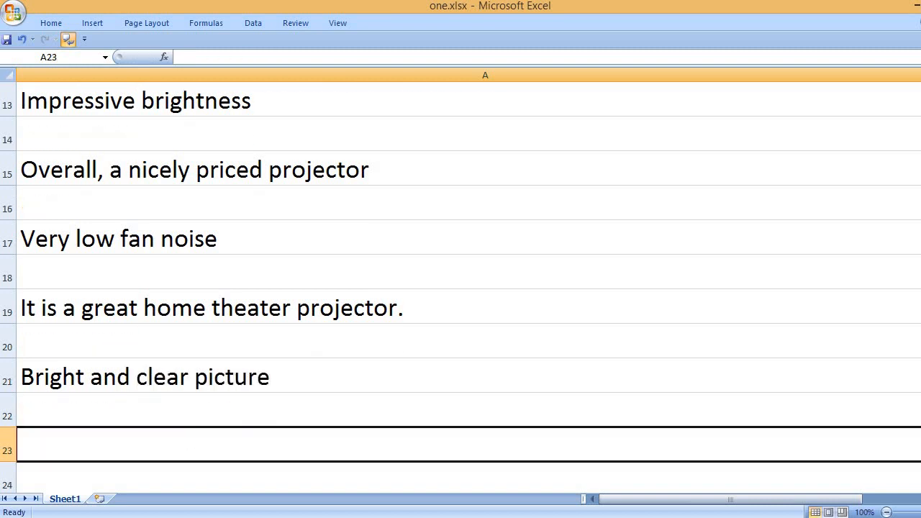
Add the line 'Optoma is one of the highest rated projector manufacturers'.
text(Optoma)
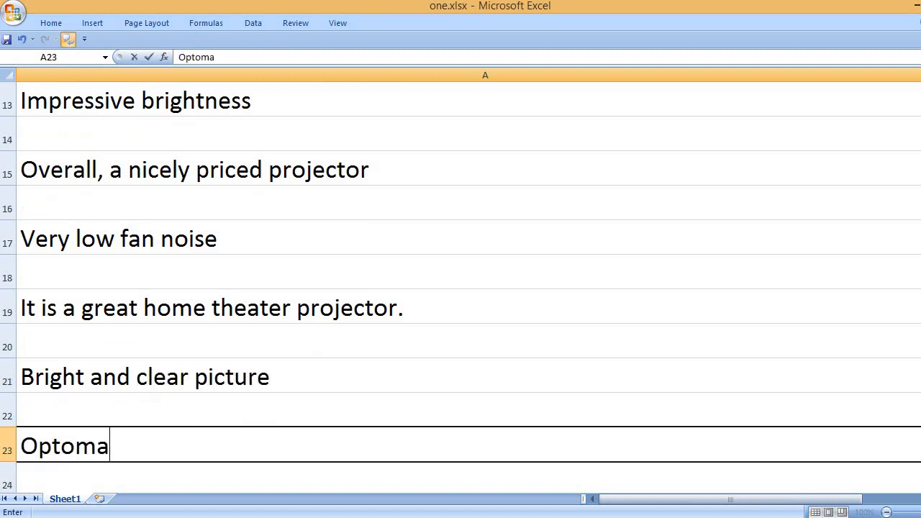
text(is)
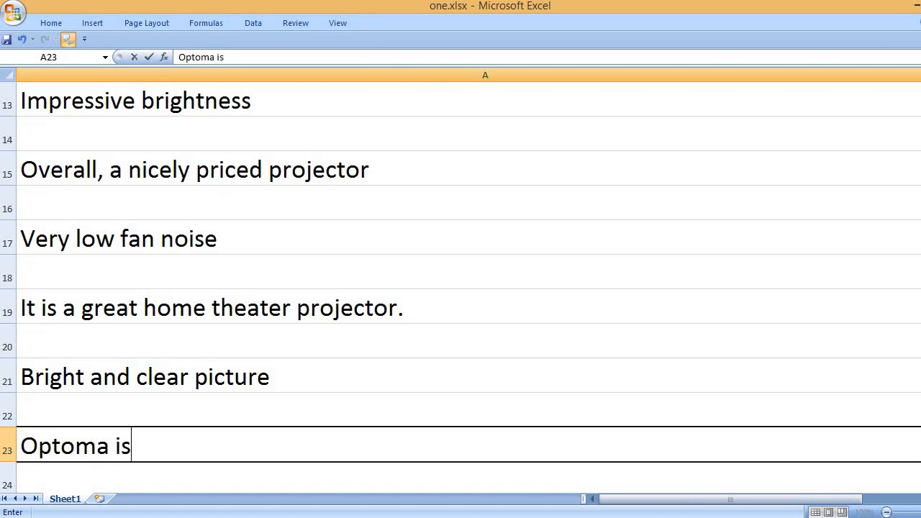
text(one of the hig)
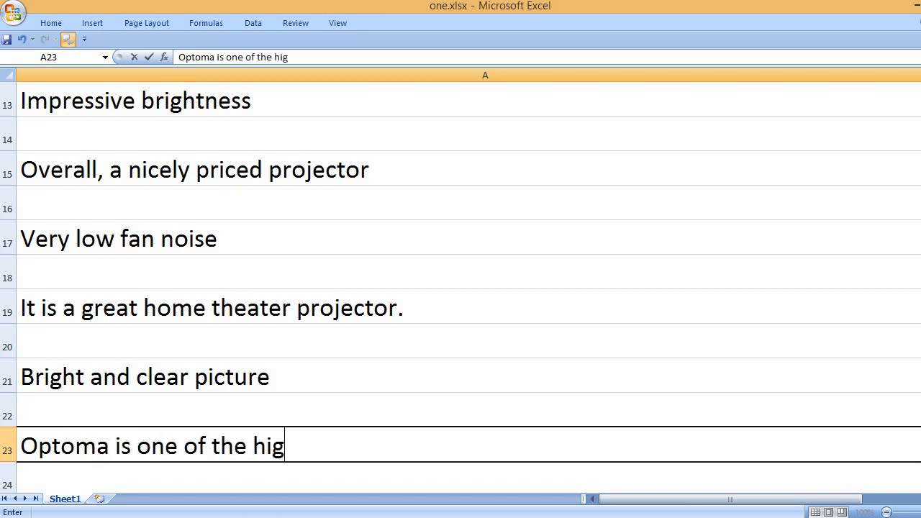
text(hest rated projec)
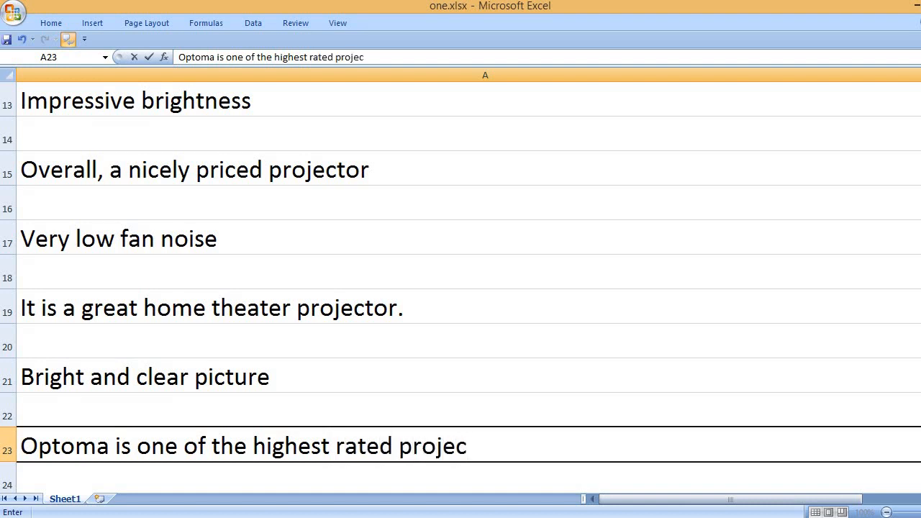
text(tor manufac)
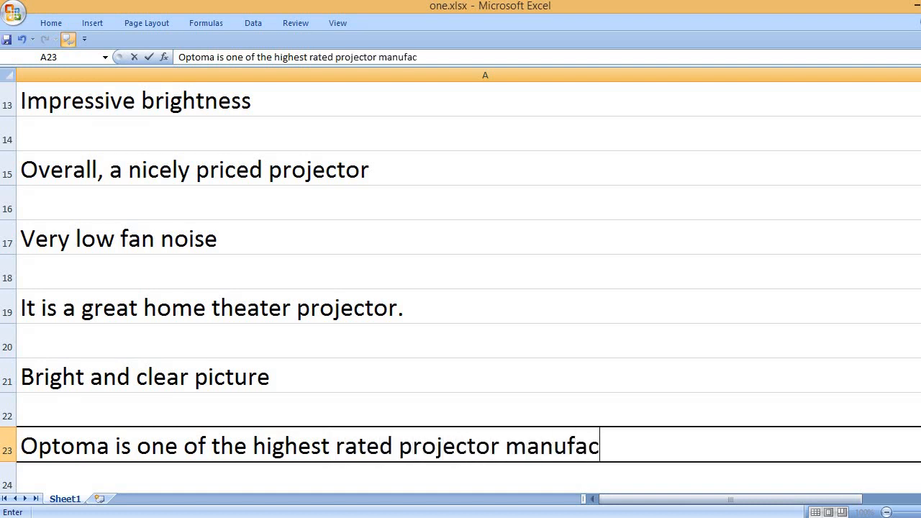
text(turers.)
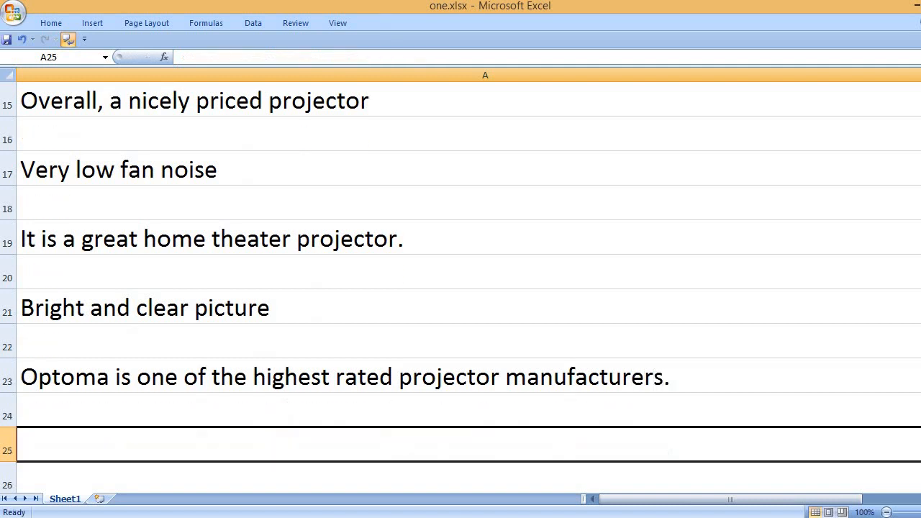
Add 'It is an ultra portable projector.' and type the CONS heading below it.
text(It)
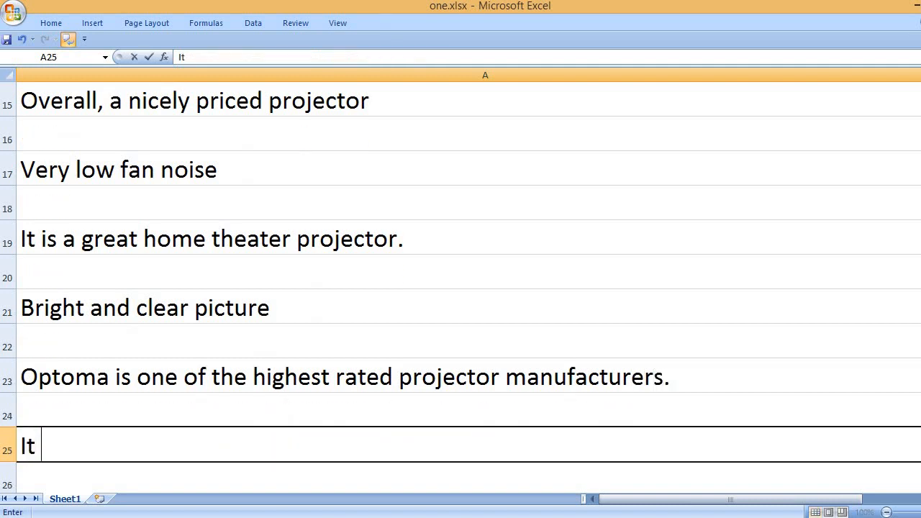
text(is an ultra p)
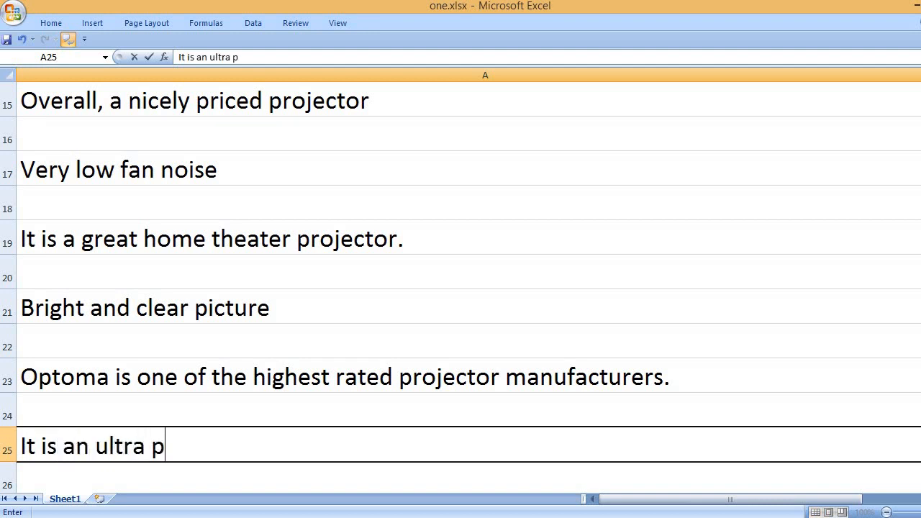
text(ortable proje)
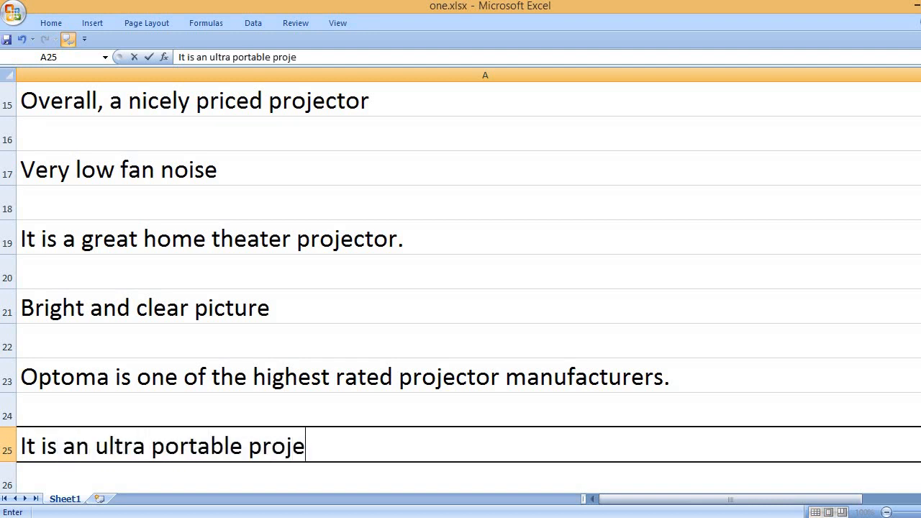
text(ctor.)
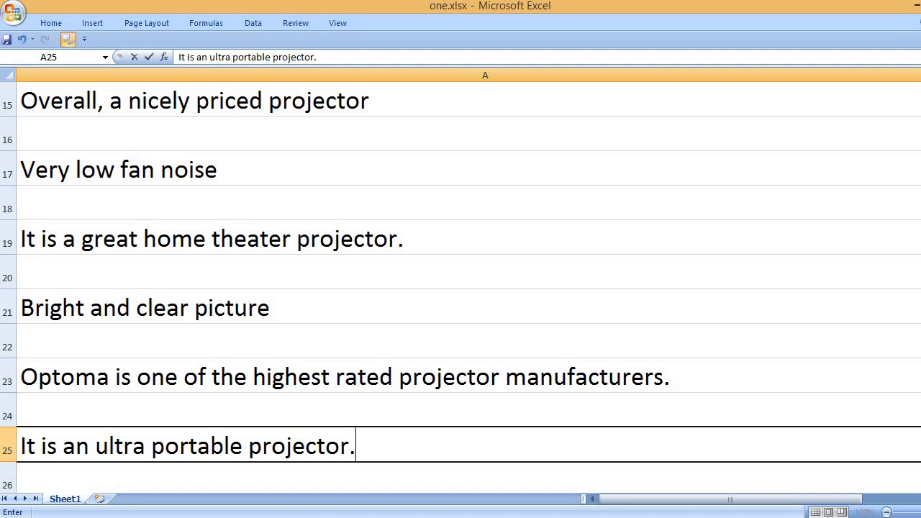
text(CONS)
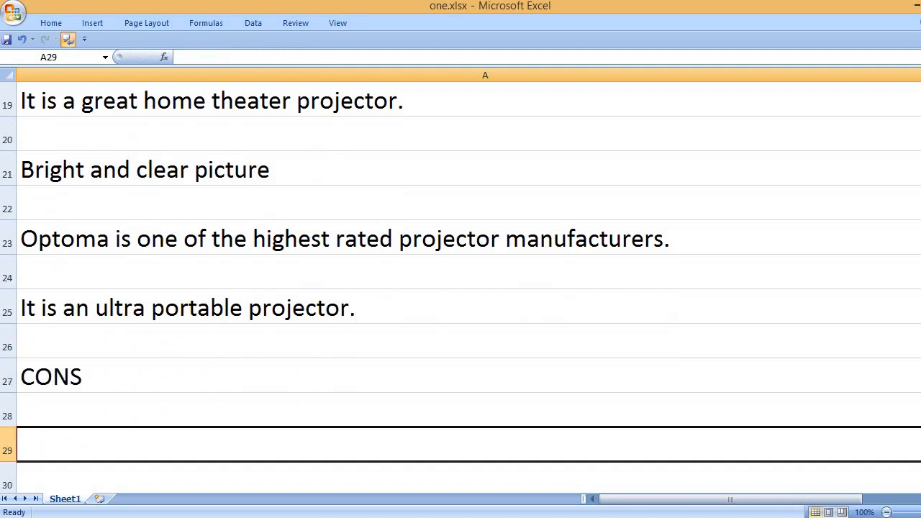
Enter 'A little rainbow effect if you want to see it intensely', fixing its capitalisation.
text(a L)
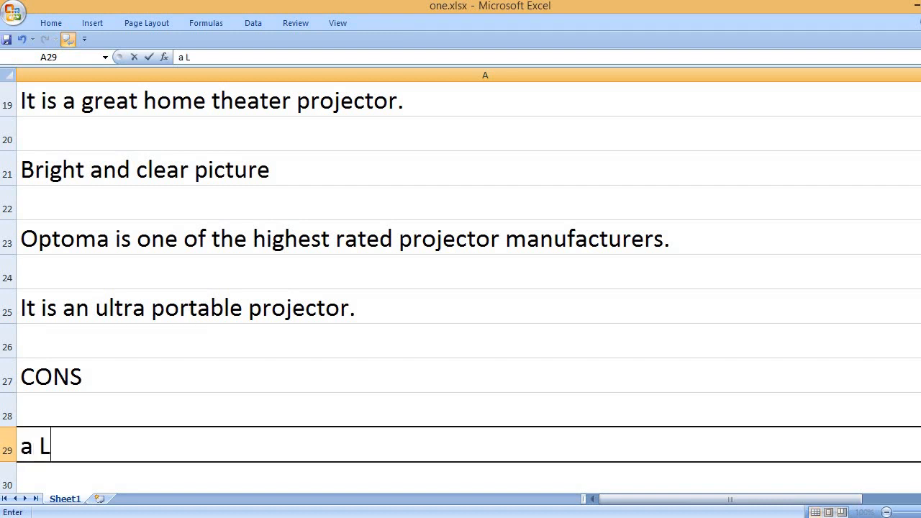
text(ITTLE RAINBOW E)
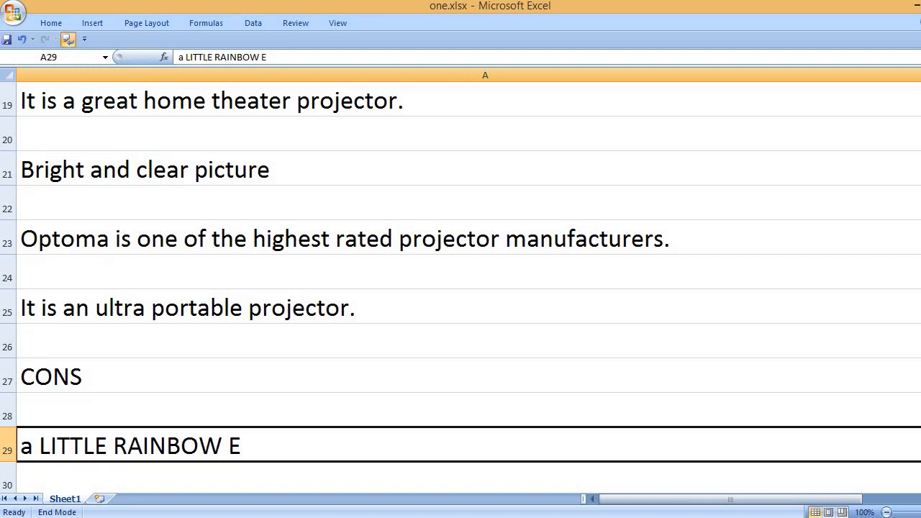
double_click(129, 445)
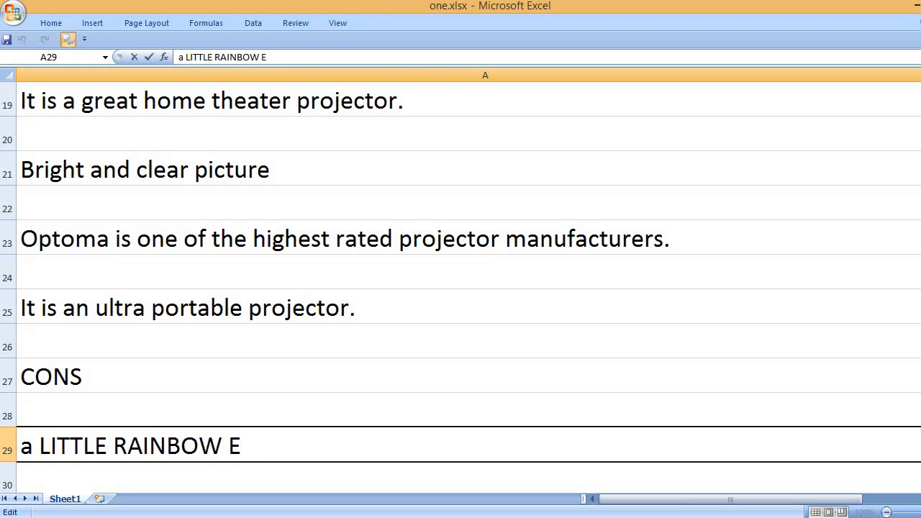
text(A little rainbow)
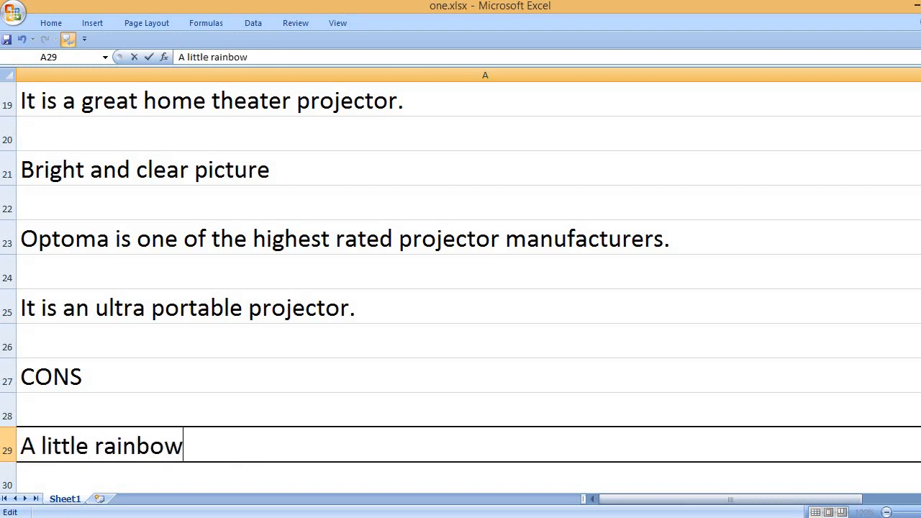
text(effect i)
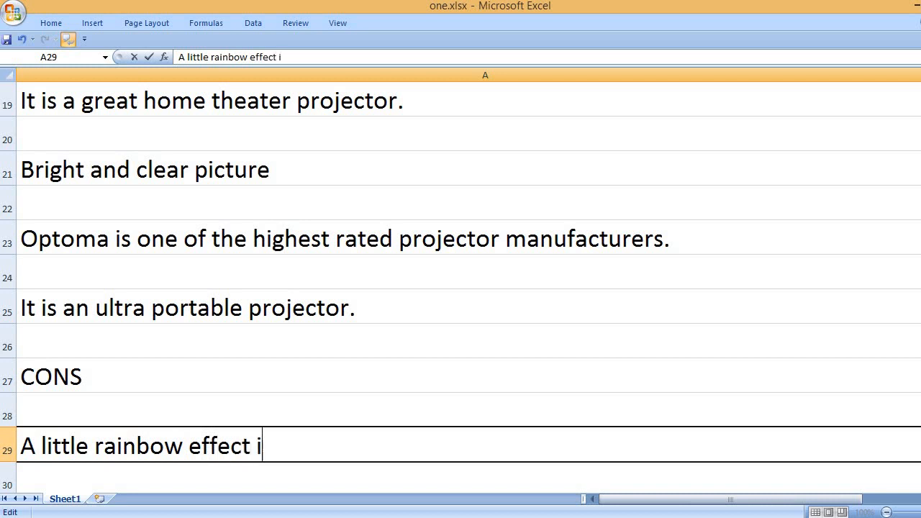
text(f you)
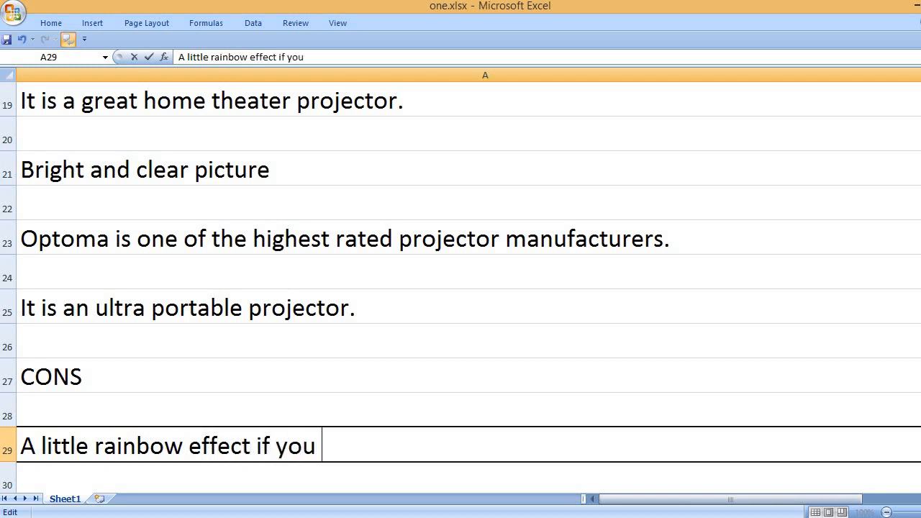
text(want to)
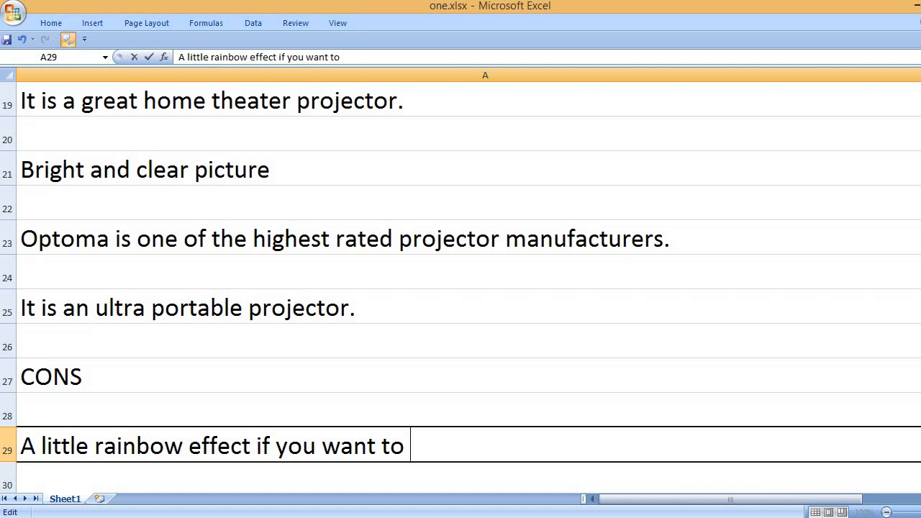
text(see it)
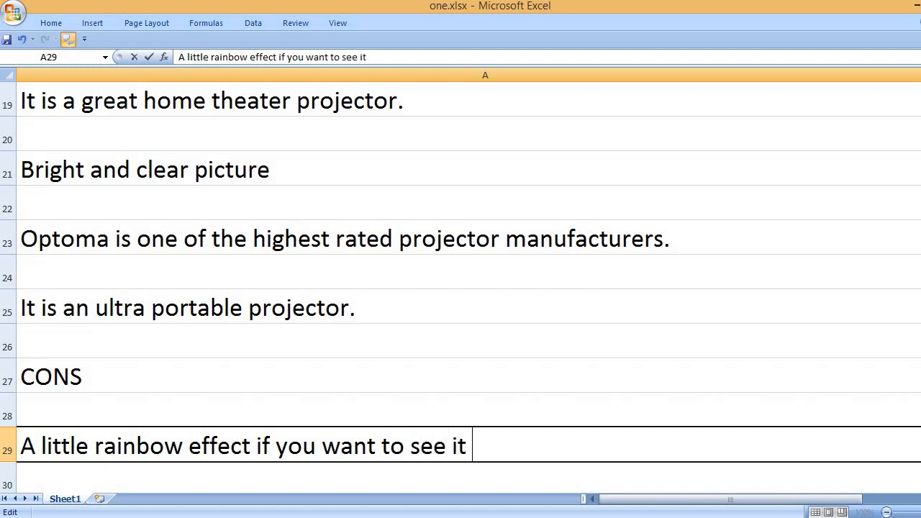
text(intensely.)
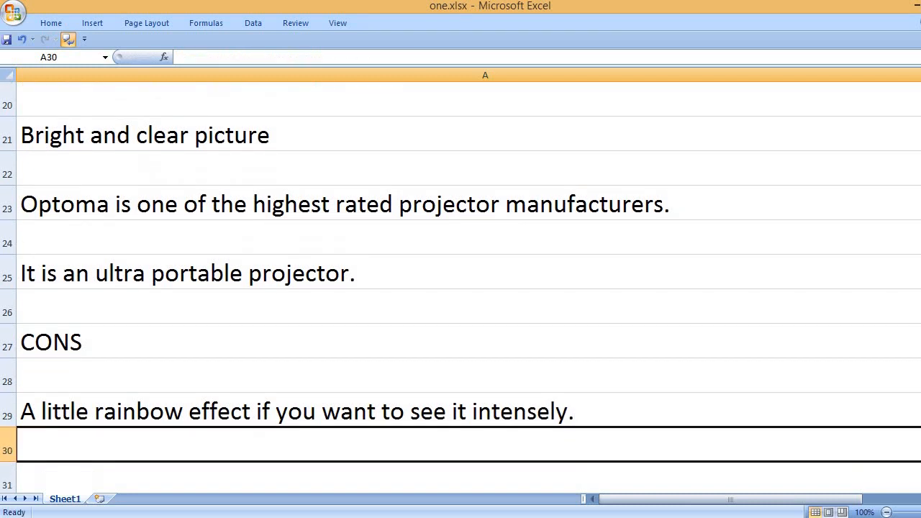
Add the con 'The 3D glasses are tough to buy from others.'.
scroll(down, 3)
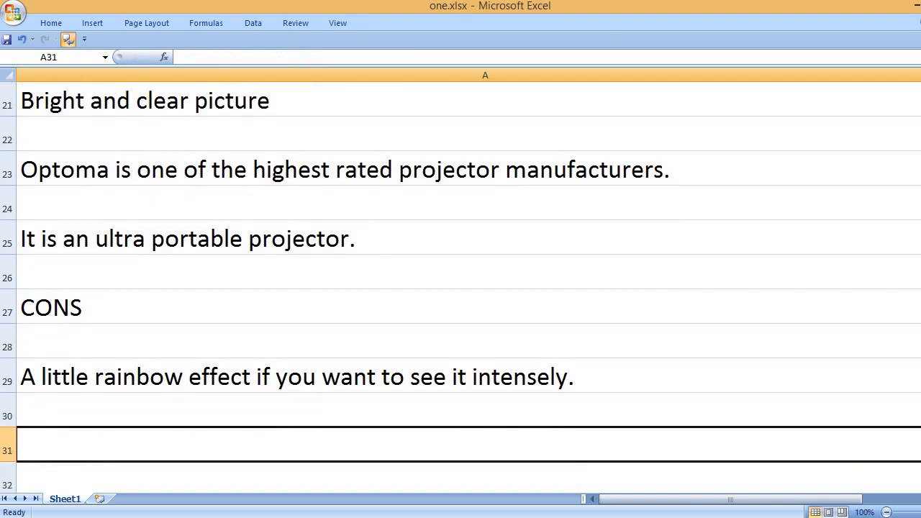
text(The)
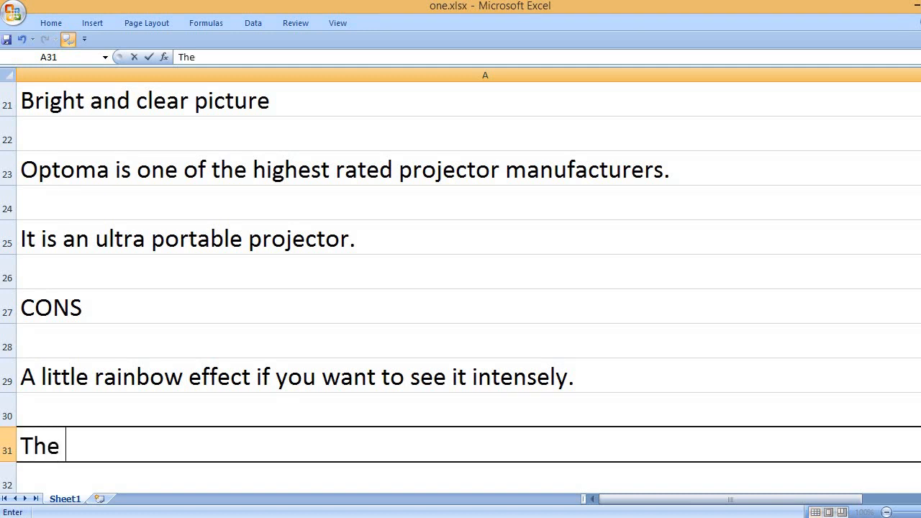
text(3D)
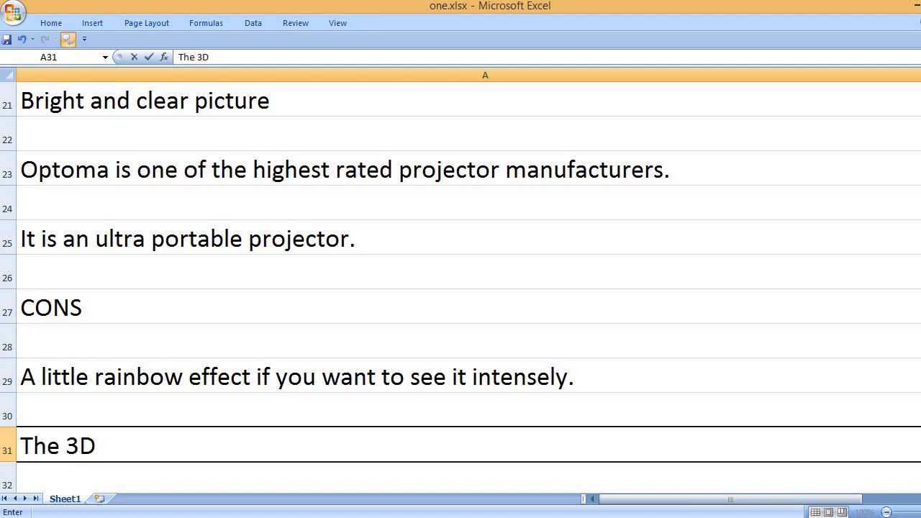
text(glasses)
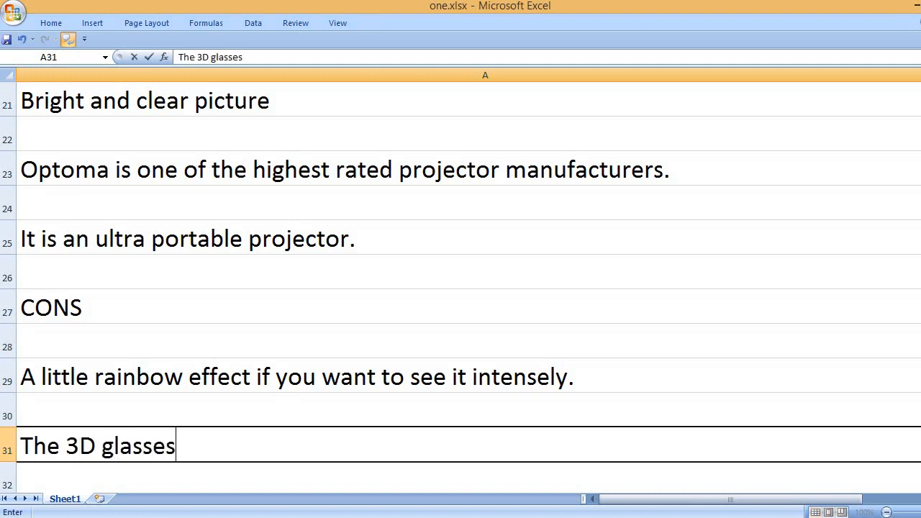
text(are tough)
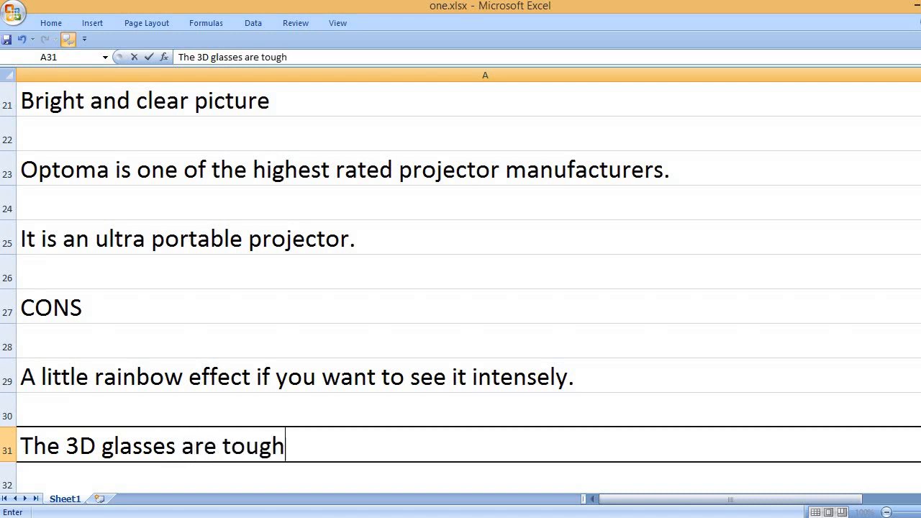
text(to buy from others.)
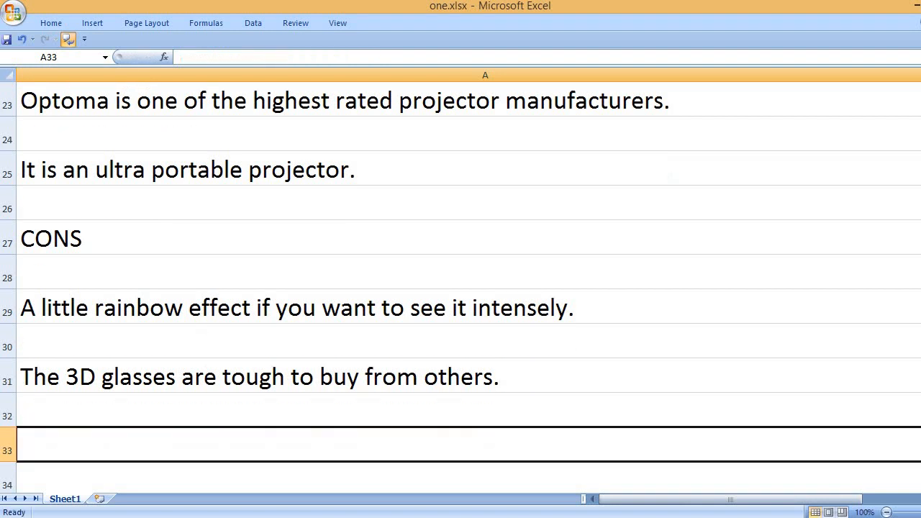
Type the KEY FEATURES heading and 'Native 1080p display resolution'.
text(KEY F)
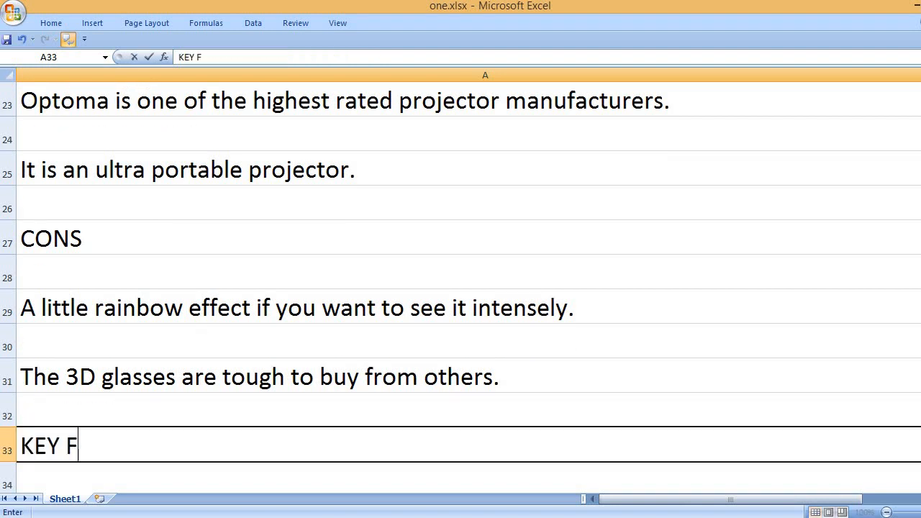
text(EATURES)
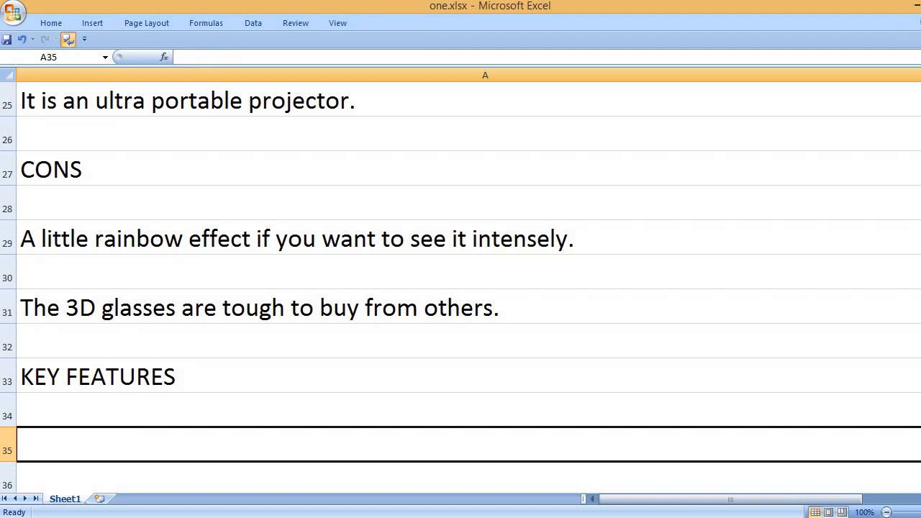
text(Native)
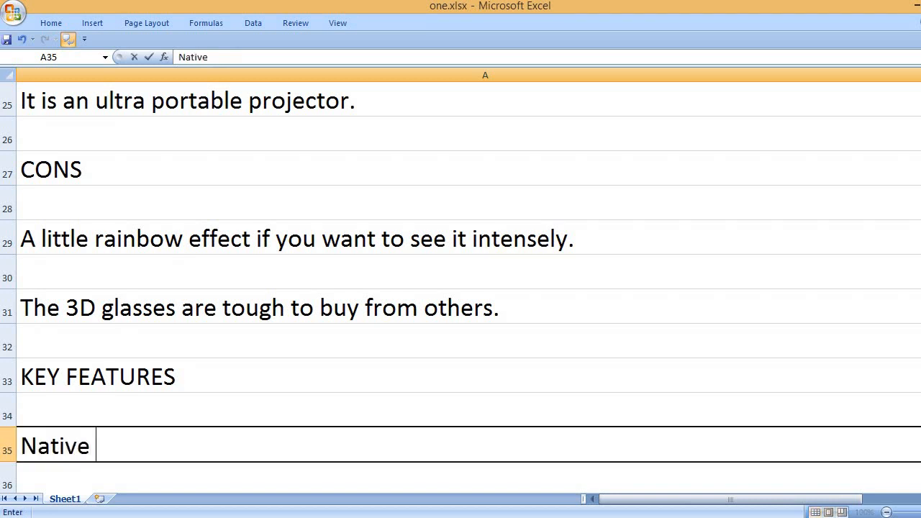
text(1080)
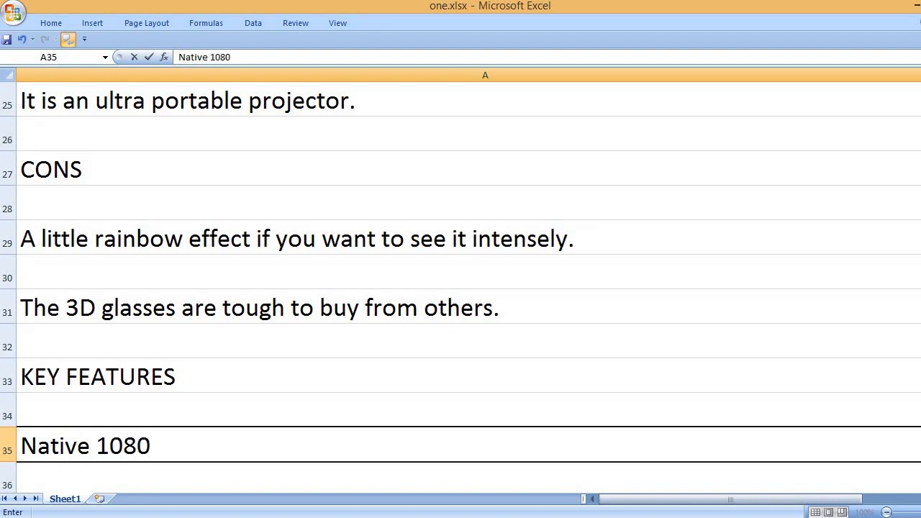
text(p displa)
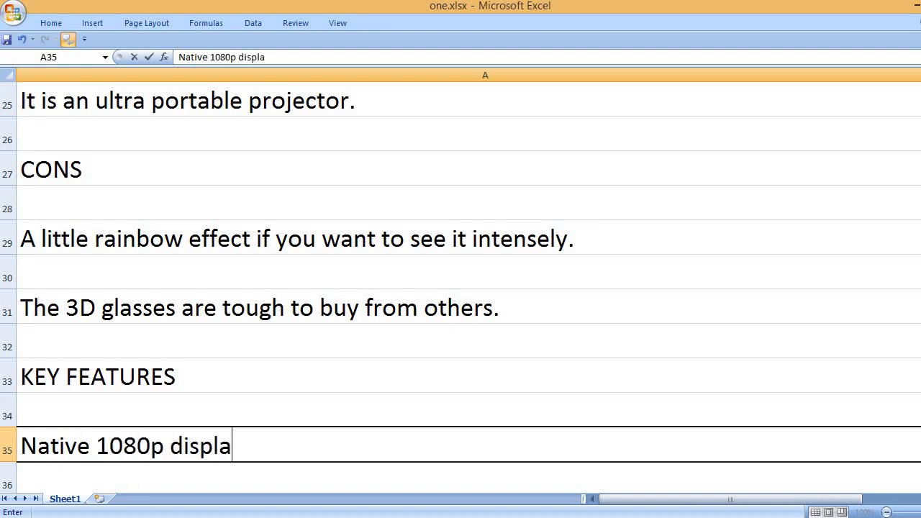
text(y resolution)
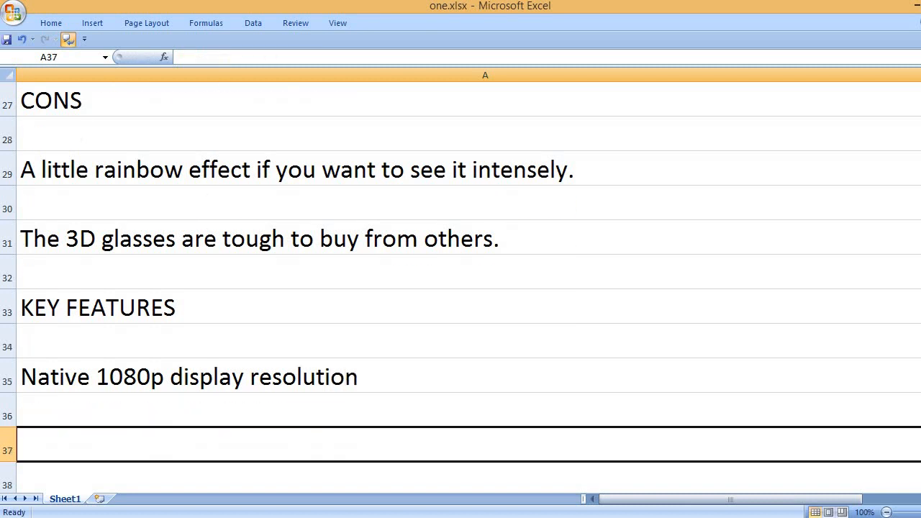
Add 'DLP display technology', '25000 to 1 contrast ratio' and '3D capability'.
text(DLP)
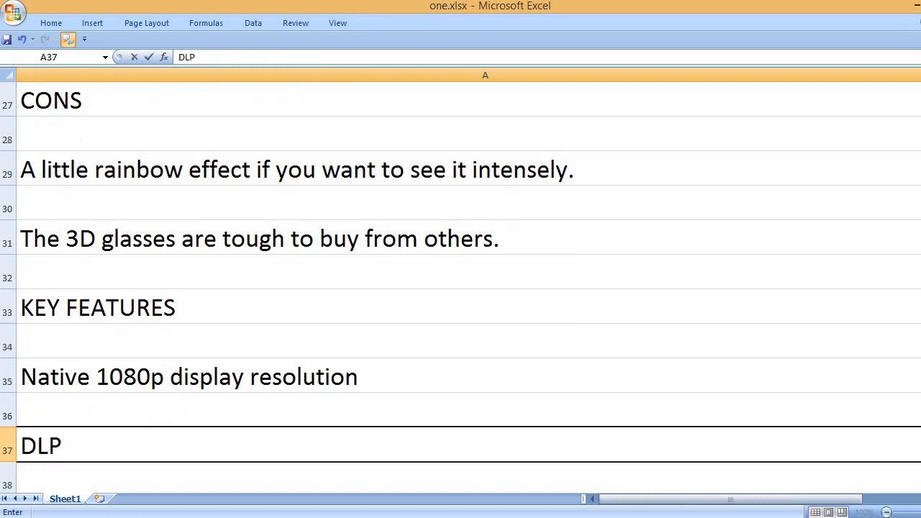
text(display technology)
text(25000 is)
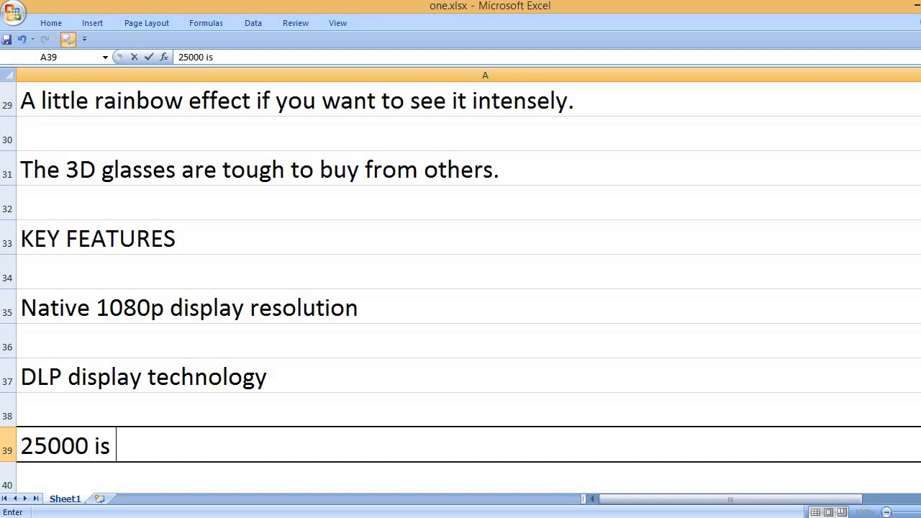
text(to 1 contrast ratio)
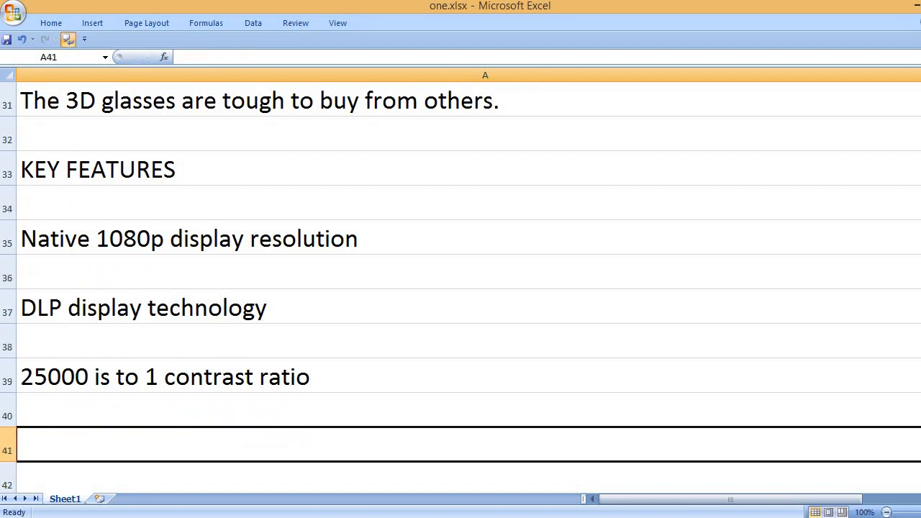
text(3D)
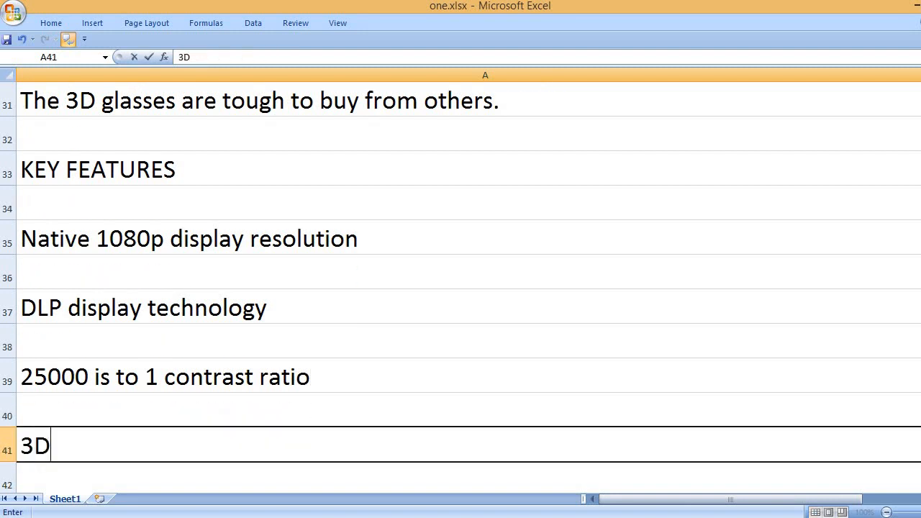
text(capability)
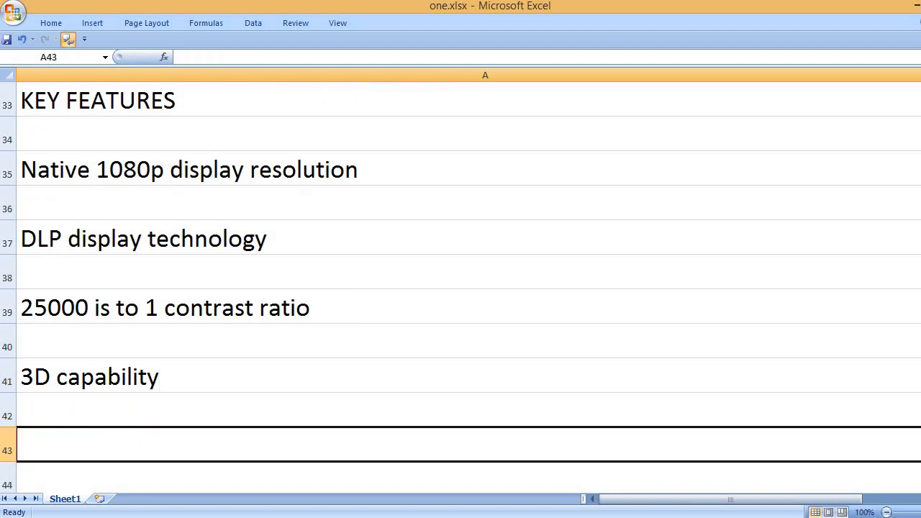
Add the feature 'Short throw projection (0.5:1 short throw lens)'.
text(Short th)
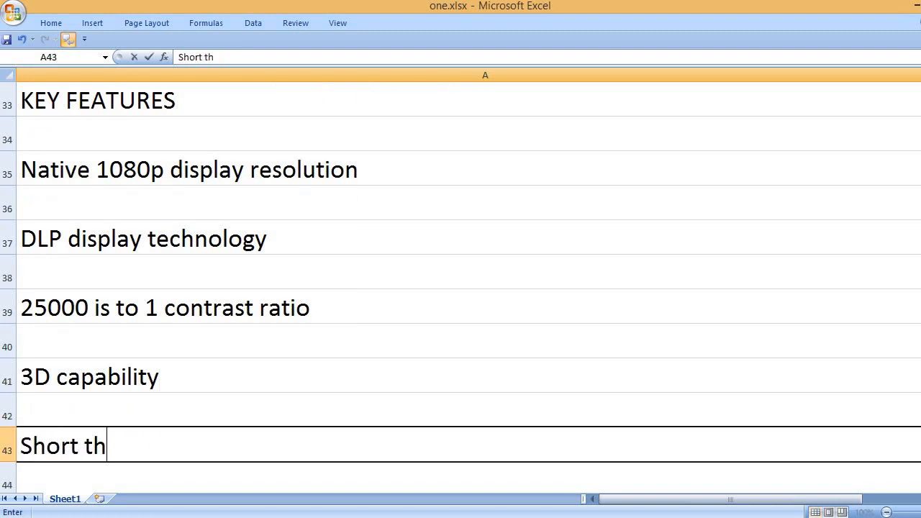
text(row projectio)
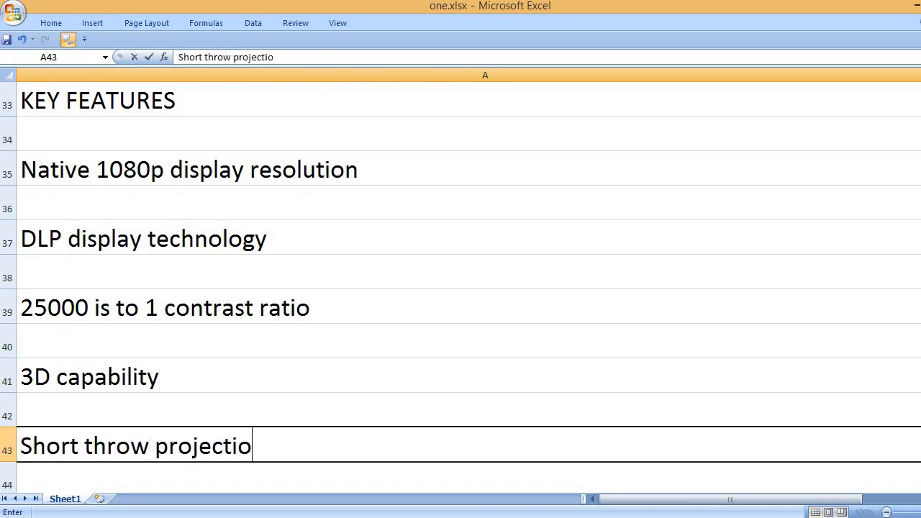
text(n (0)
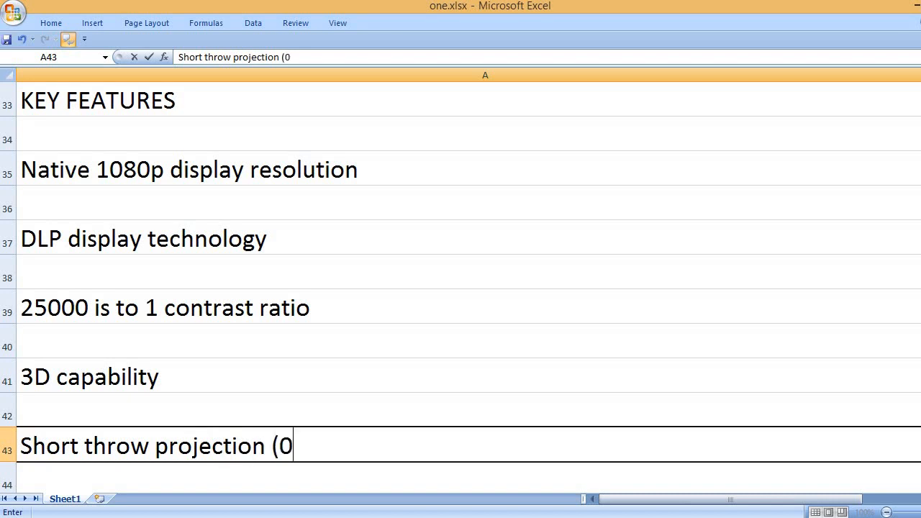
text(.5:)
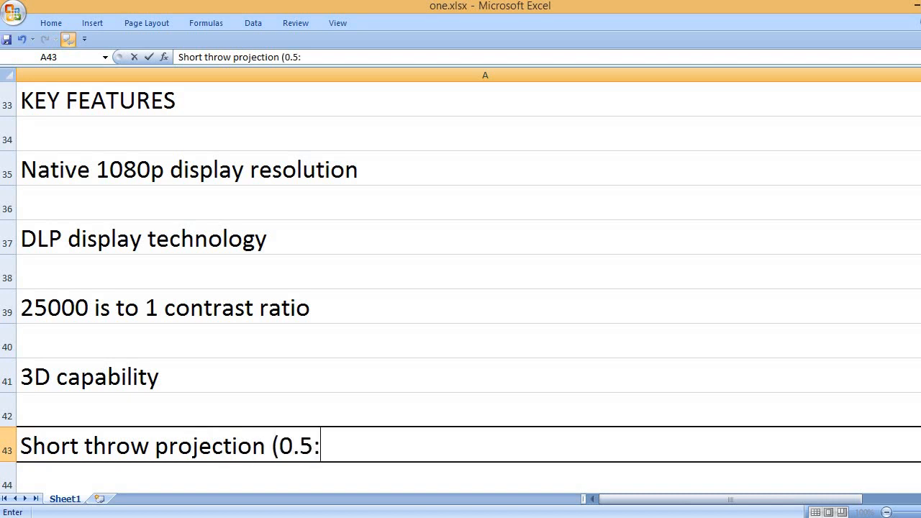
text(1 short throw lens)
text(2 x HDM)
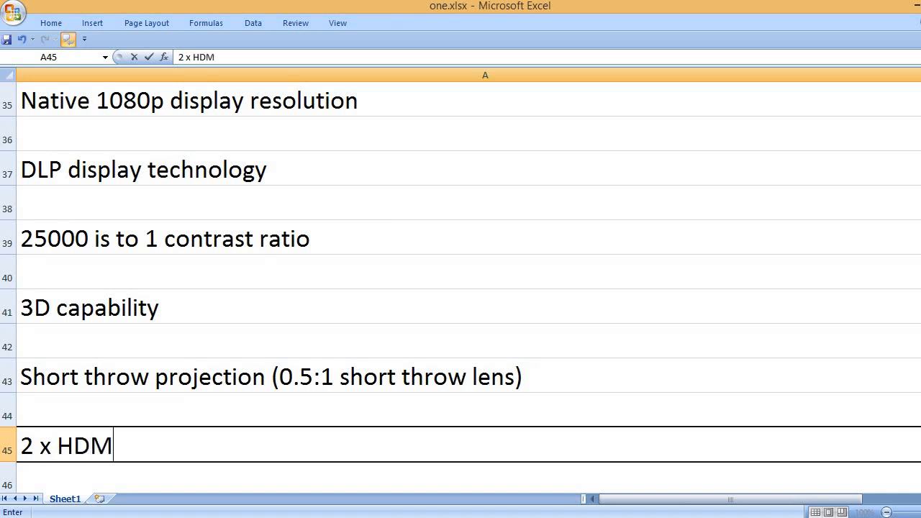
Begin the ports line: I/O ports, HDMI v1.2, audio out 3.5mm.
text(I p)
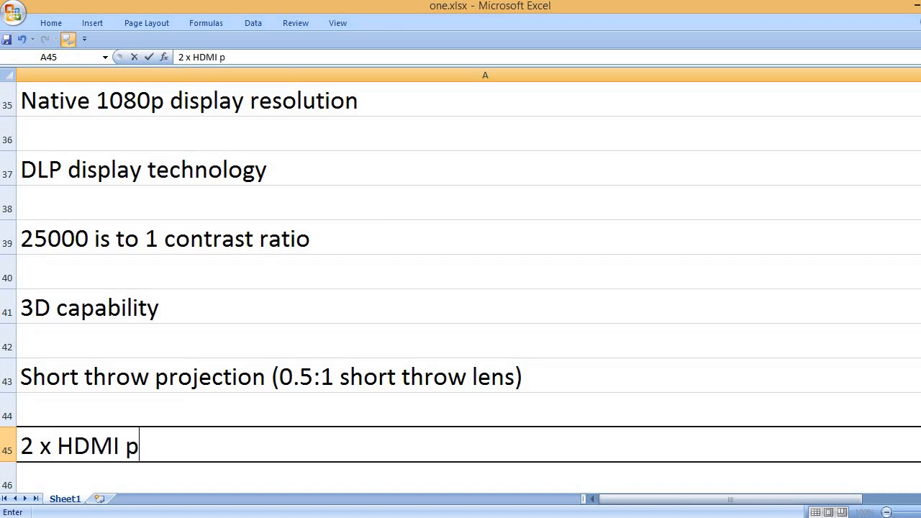
text(orts,)
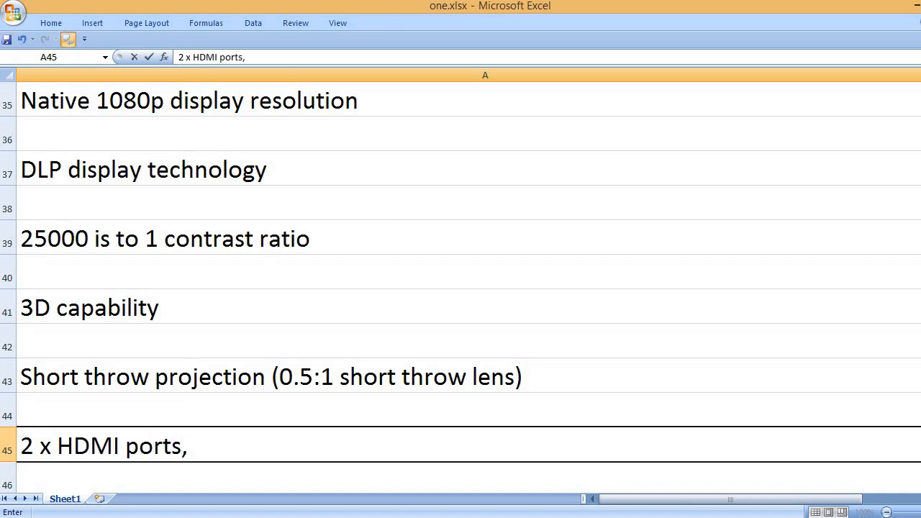
text(HML)
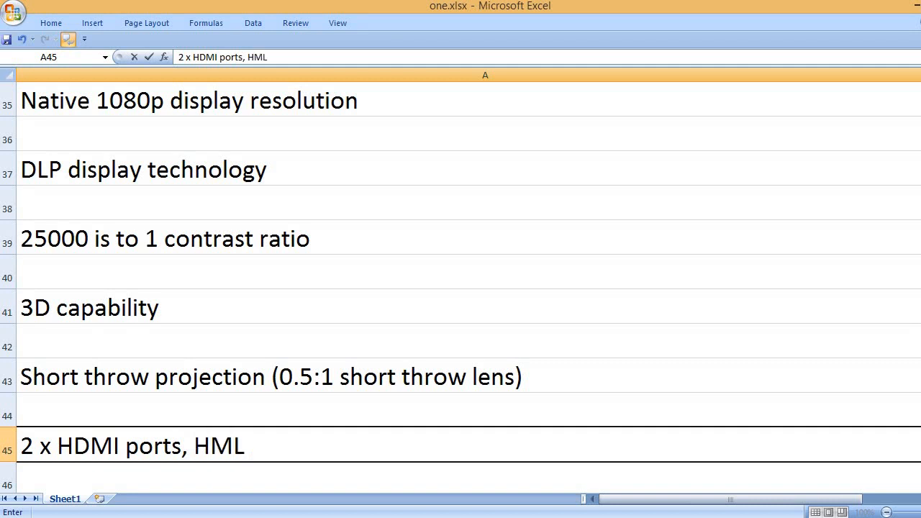
text(V1)
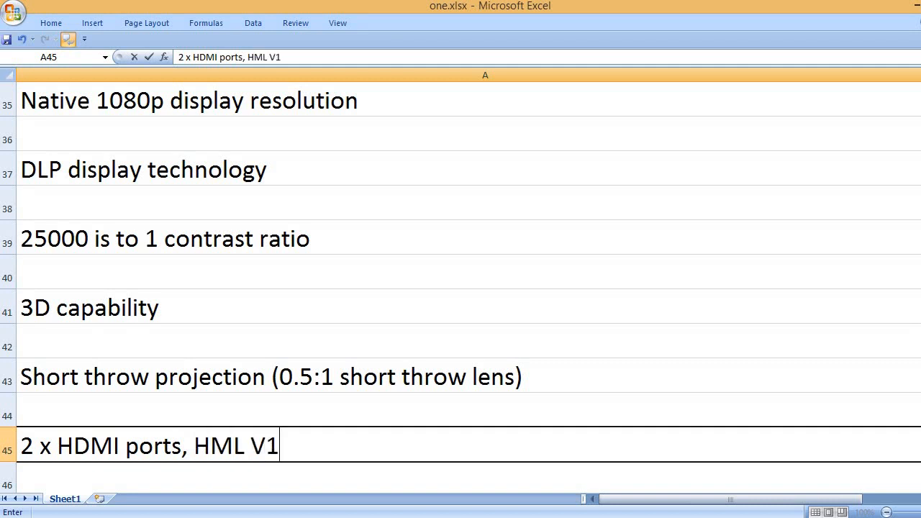
text(.2)
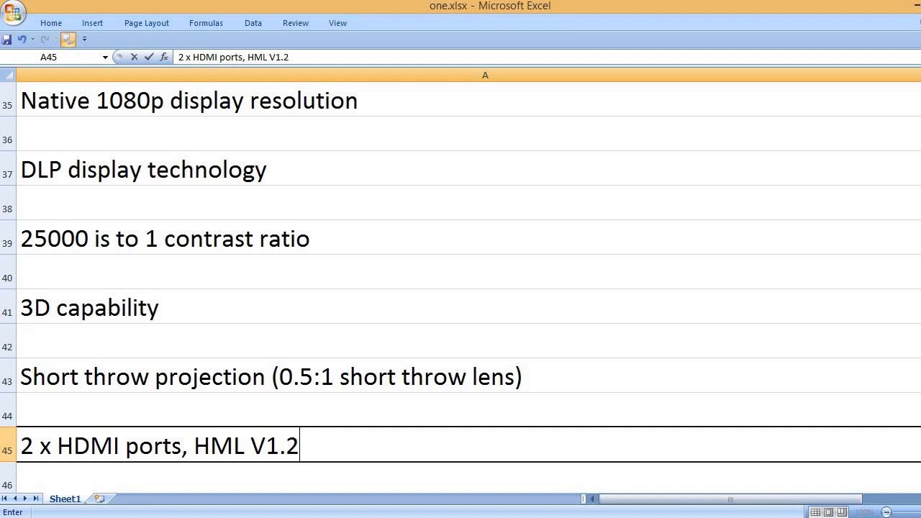
text(, AUDI)
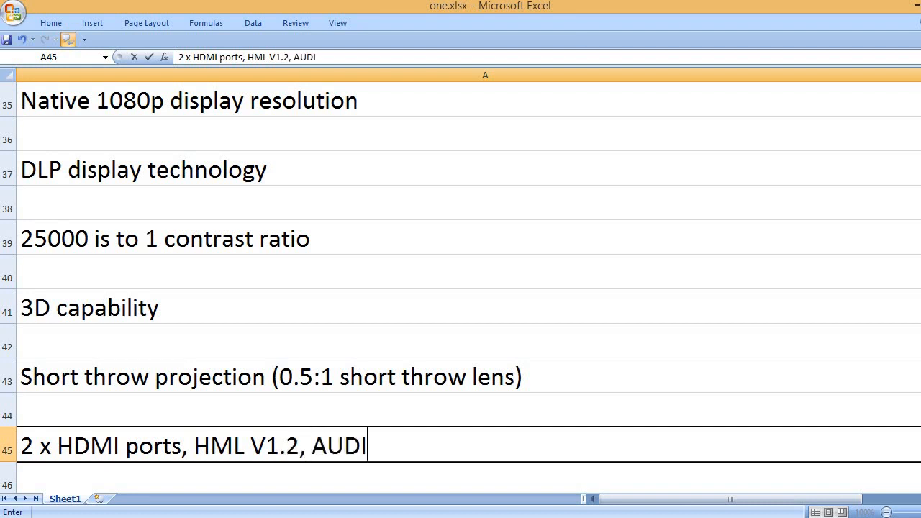
text(O OUT)
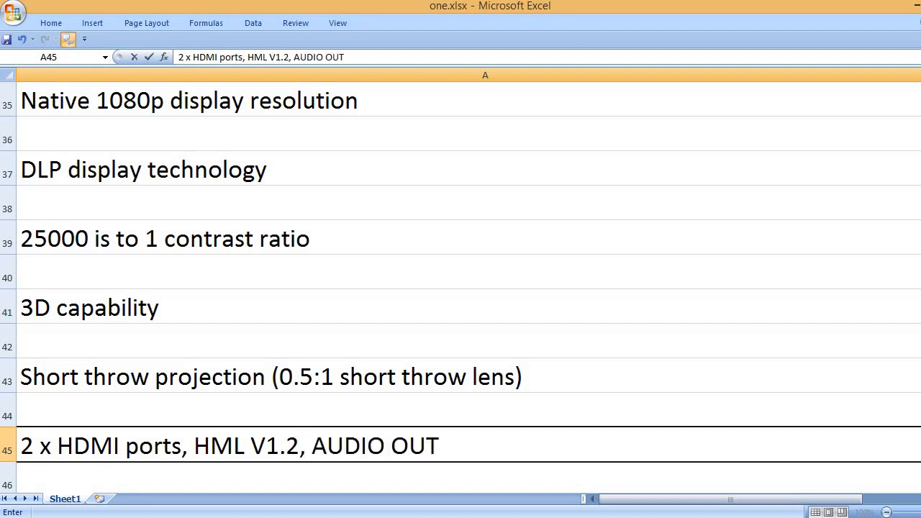
text(3.5M)
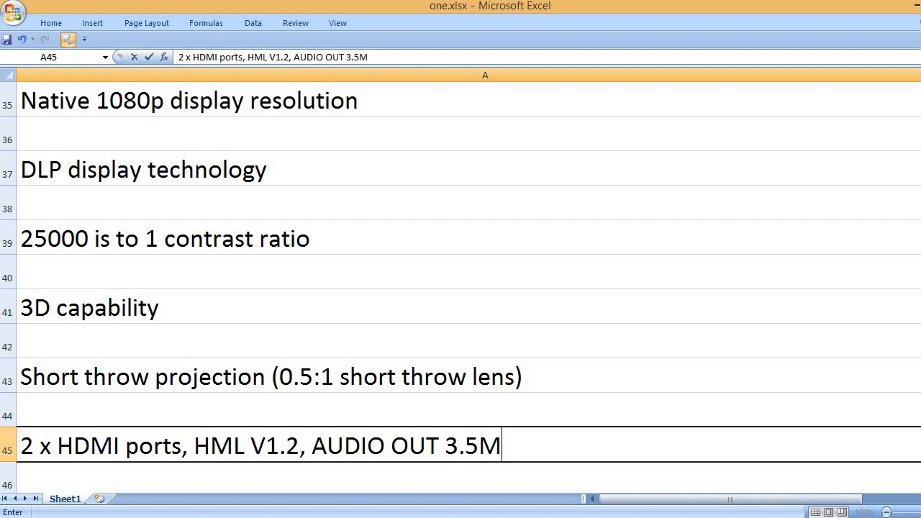
Finish the ports line with 12V trigger, 3D sync and USB port.
text(M, 12)
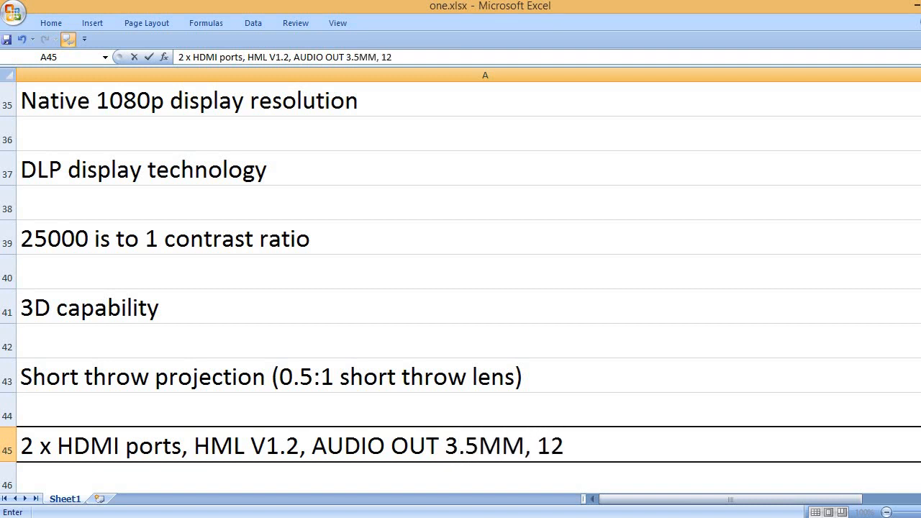
text(V TRI)
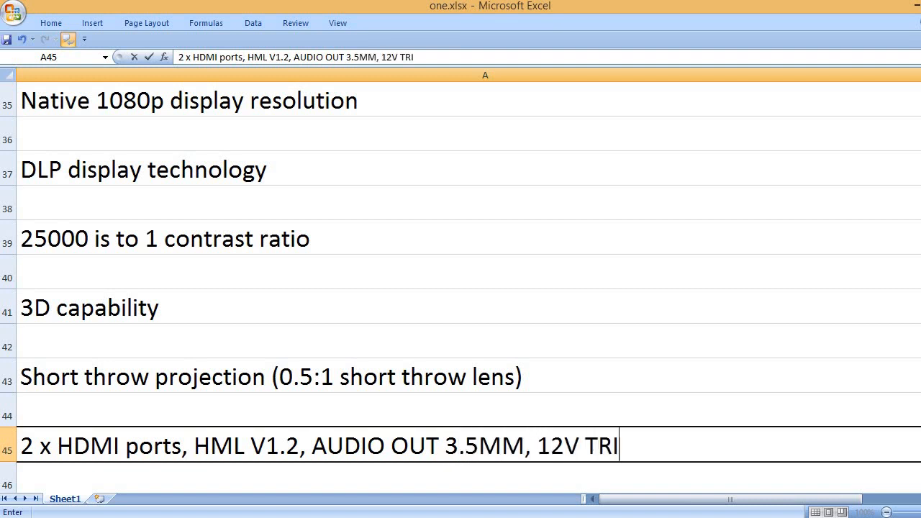
text(GGE)
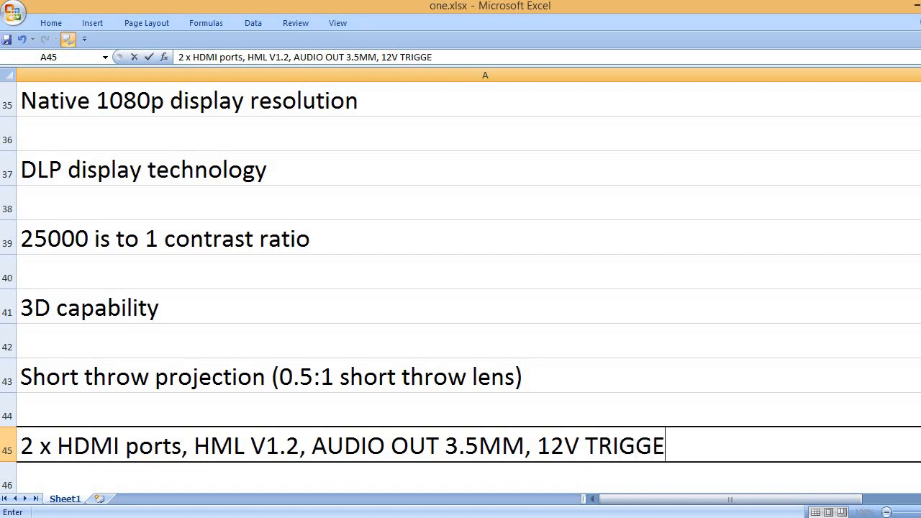
text(R)
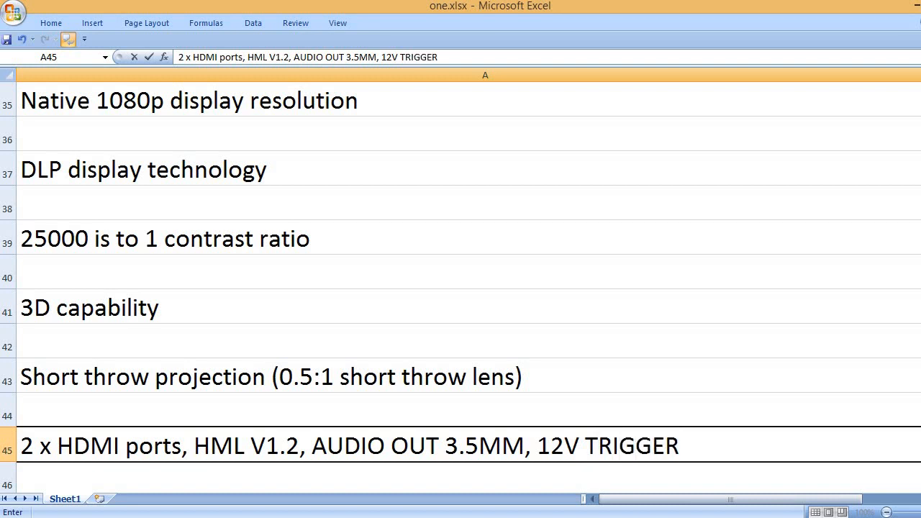
text(, 3)
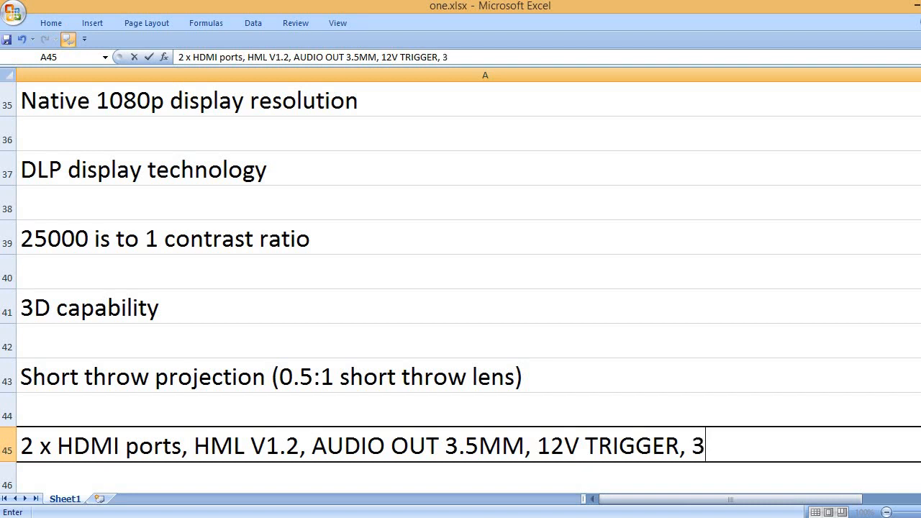
text(D sync)
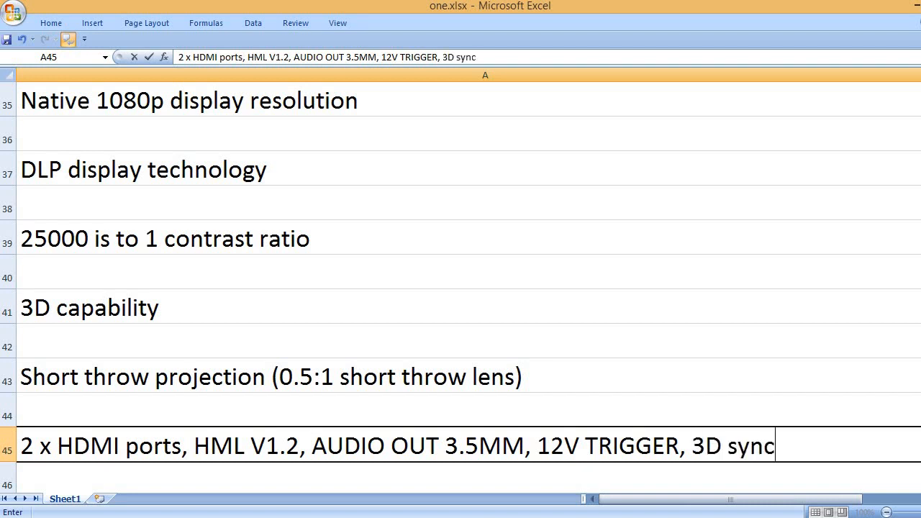
text(and U)
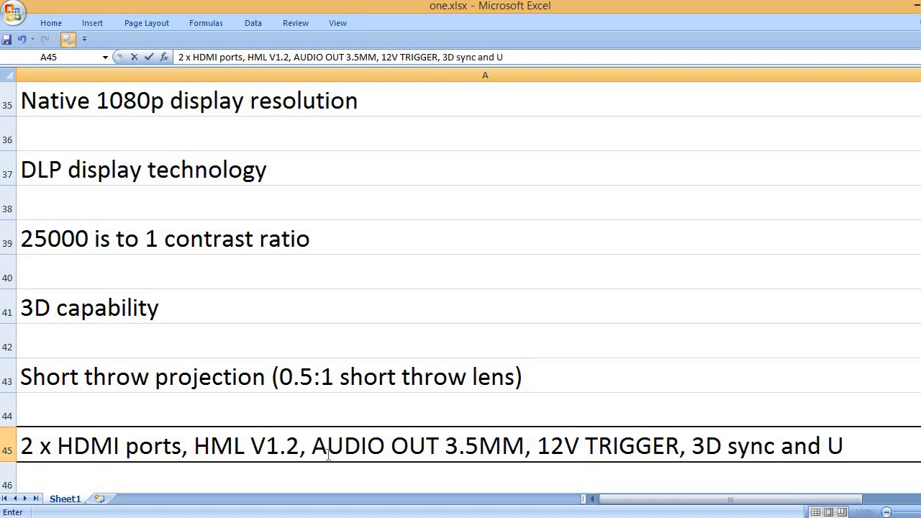
text(SB port)
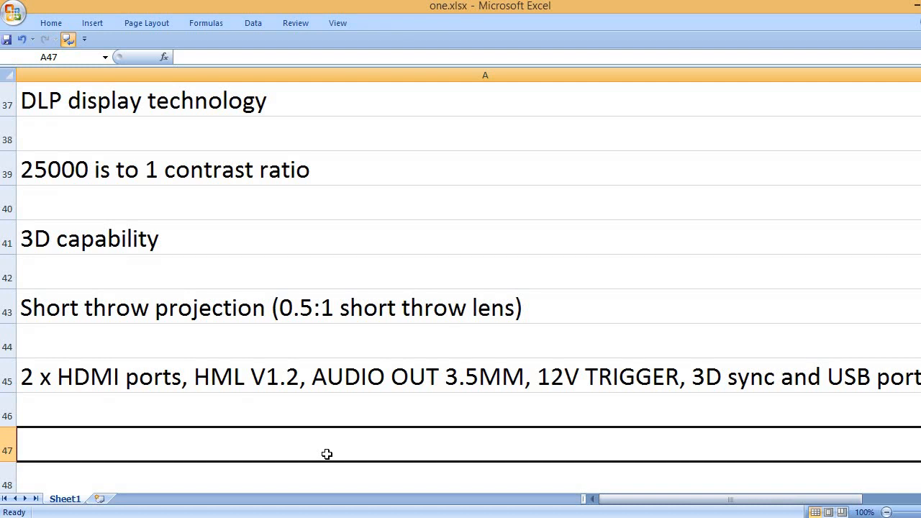
Add '90 days lamp warranty and 1-year limited on parts and labor'.
text(90)
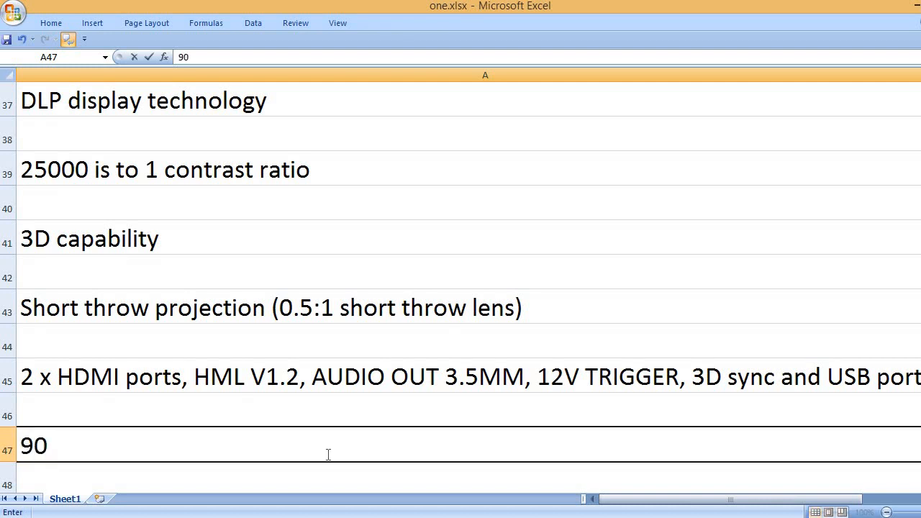
text(days)
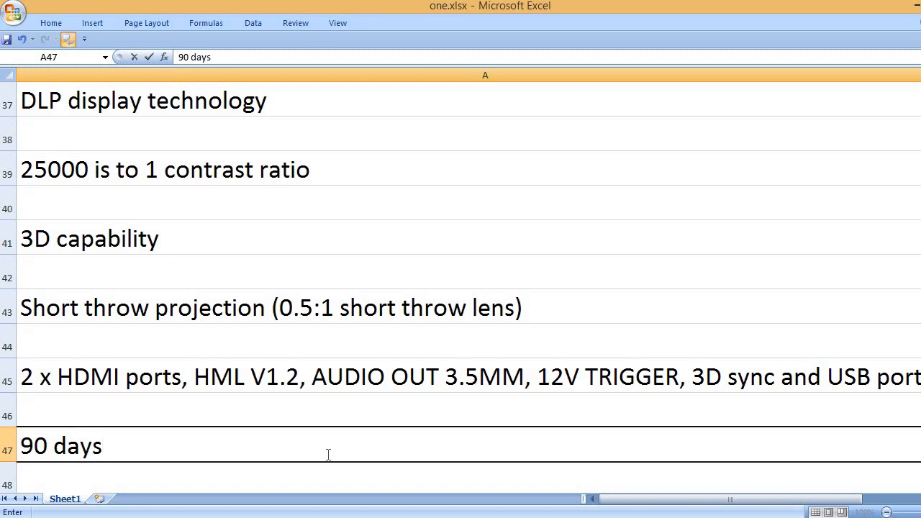
text(lamp war)
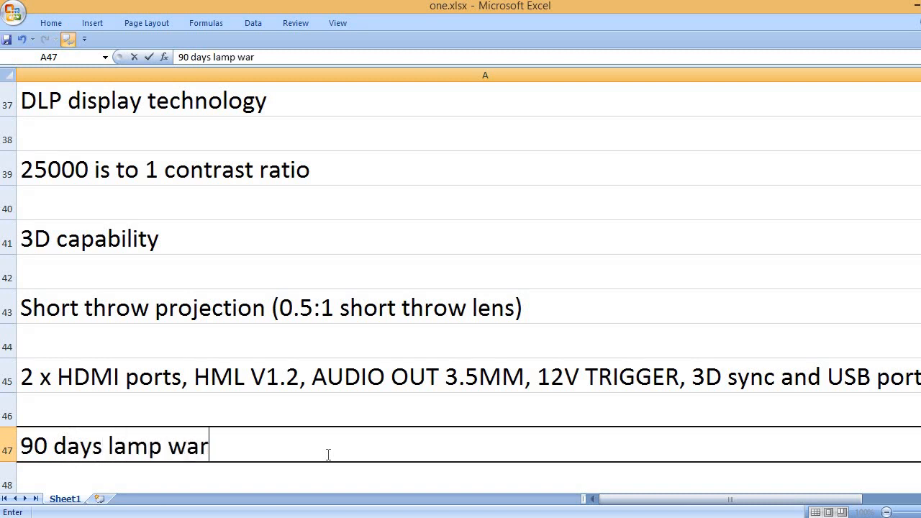
text(ranty and 1)
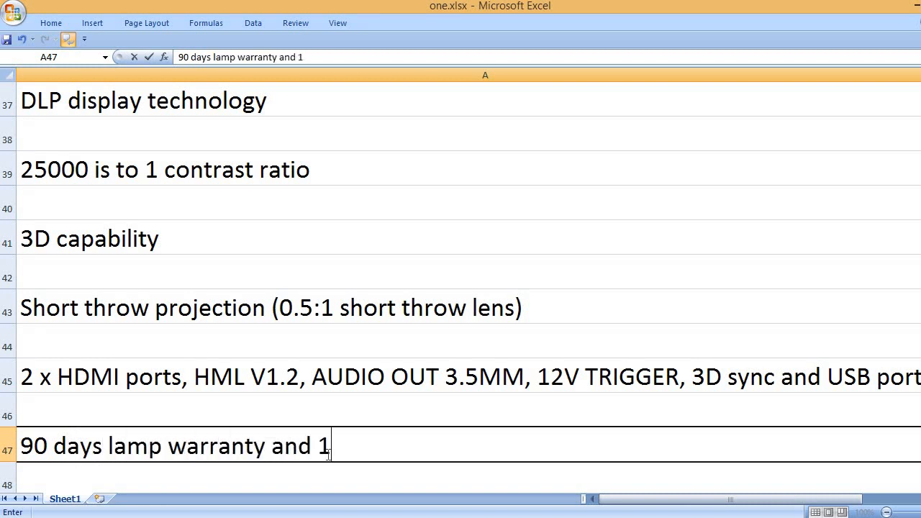
text(-year)
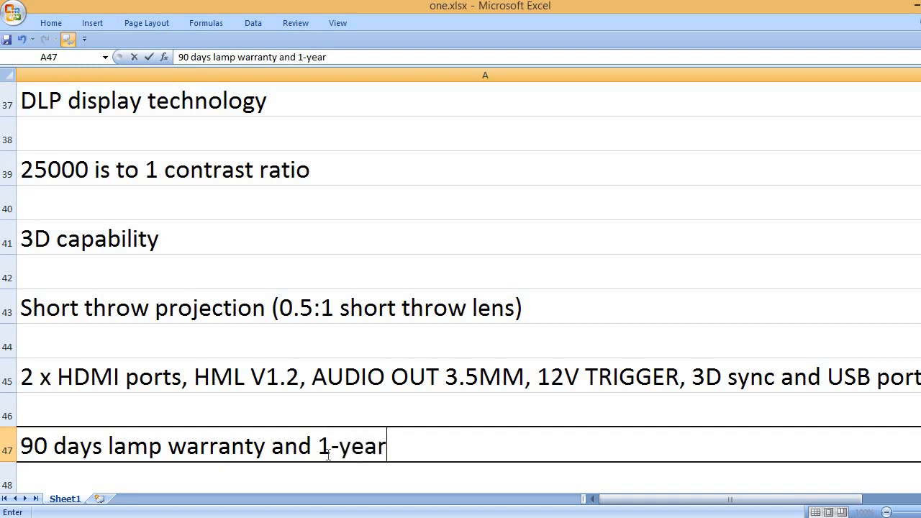
text(limited warrant)
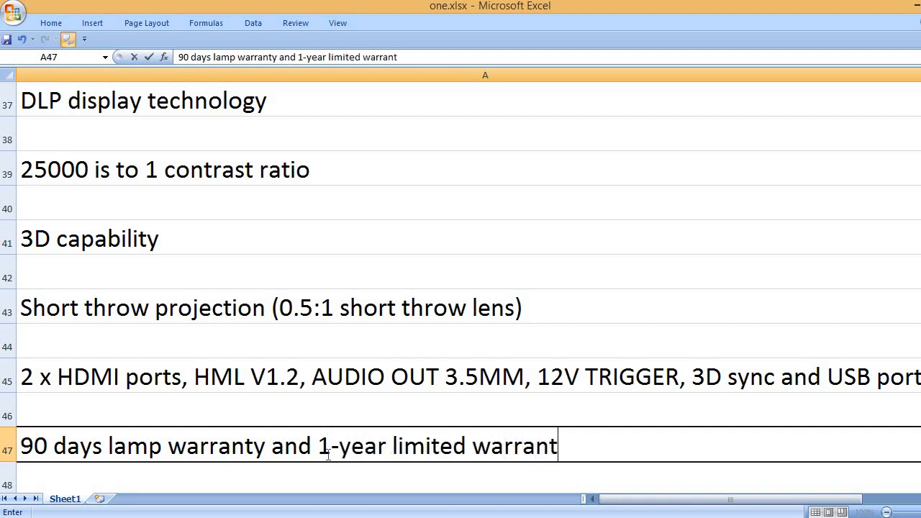
text(on parts a)
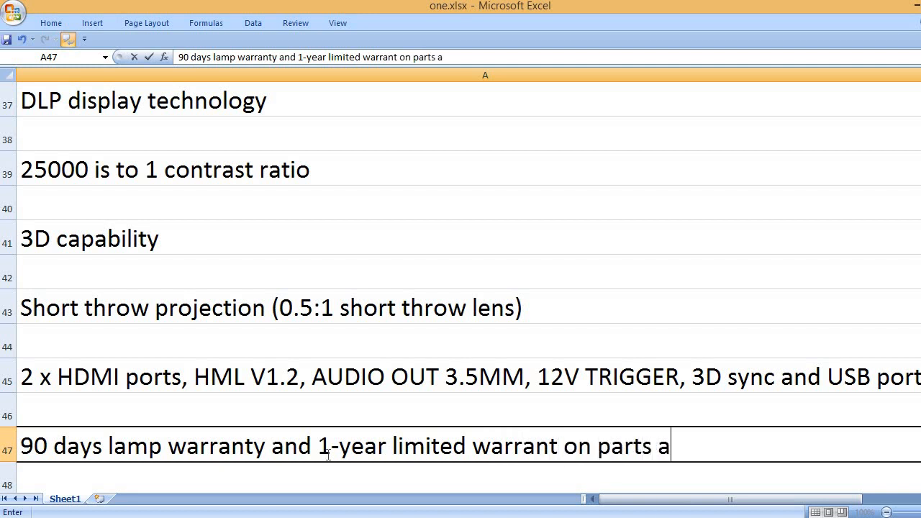
text(nd labor)
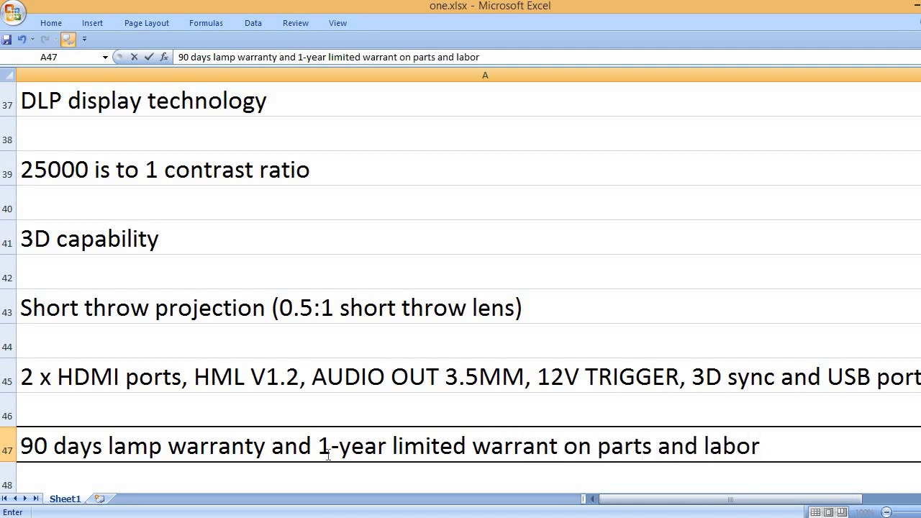
Add '2800 ANSI lumens brightness' and 'Keystone correction'.
text(2)
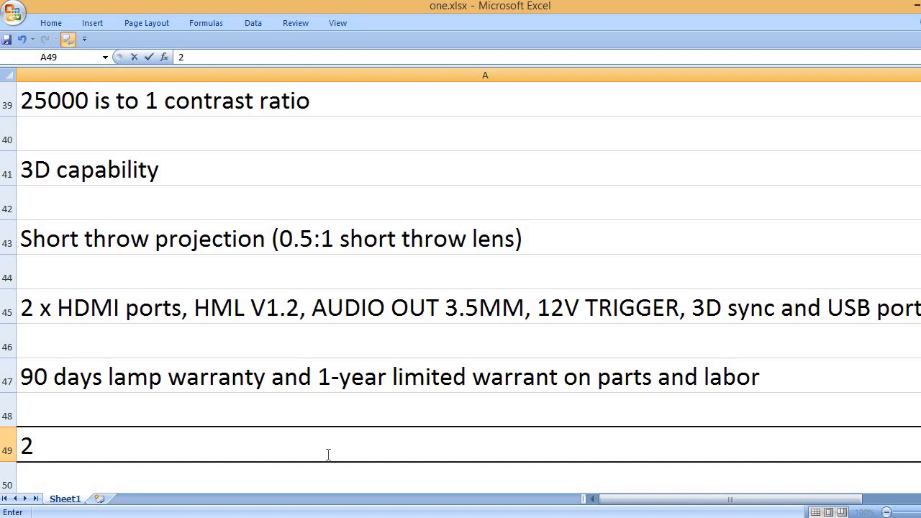
text(800)
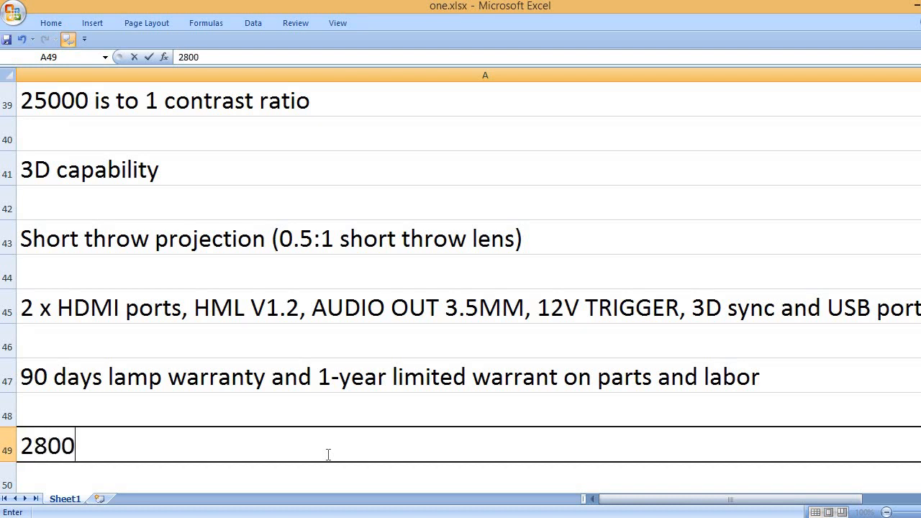
text(AN)
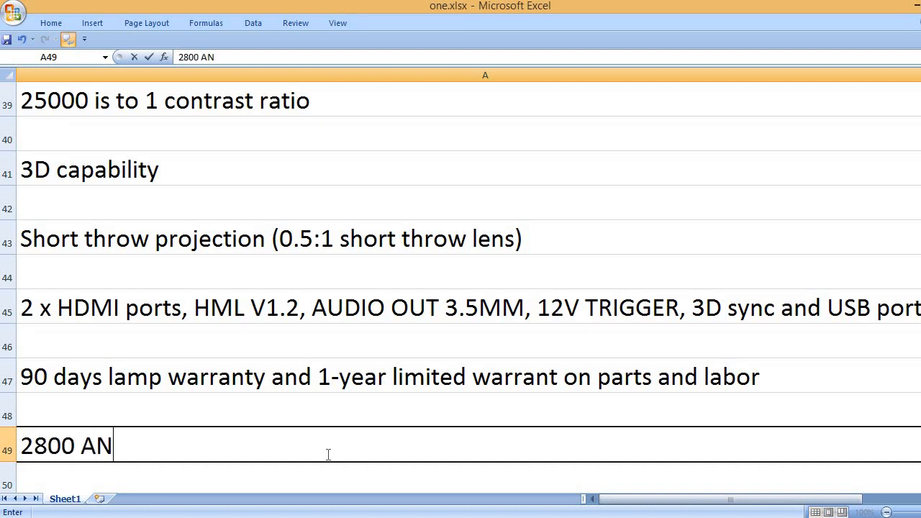
text(SI)
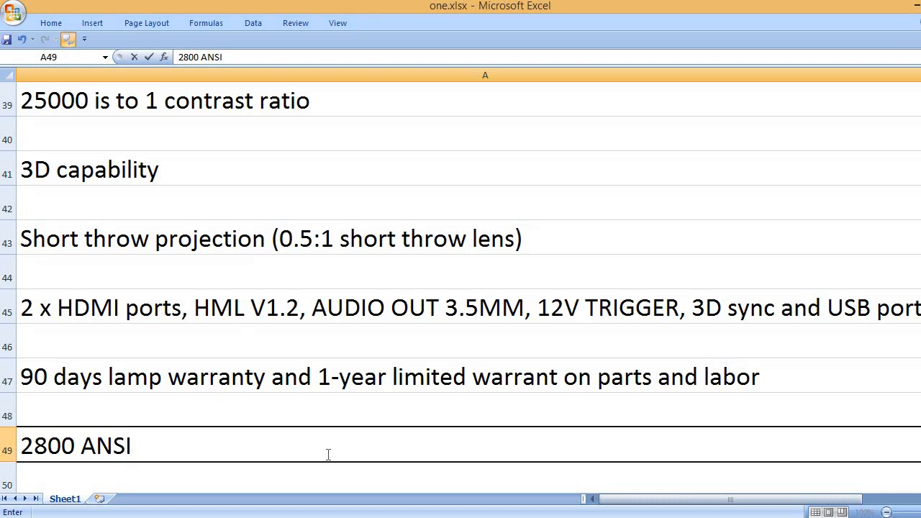
text(lumens brightness)
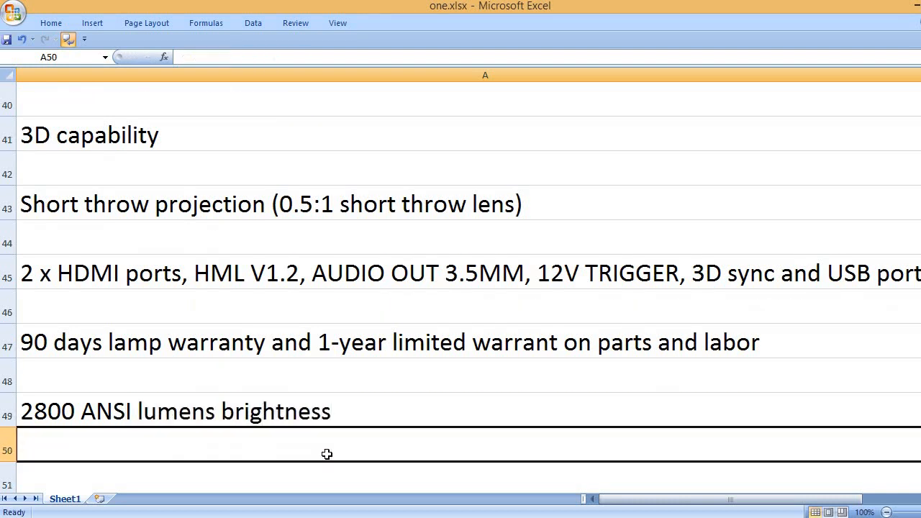
text(Keystone correction)
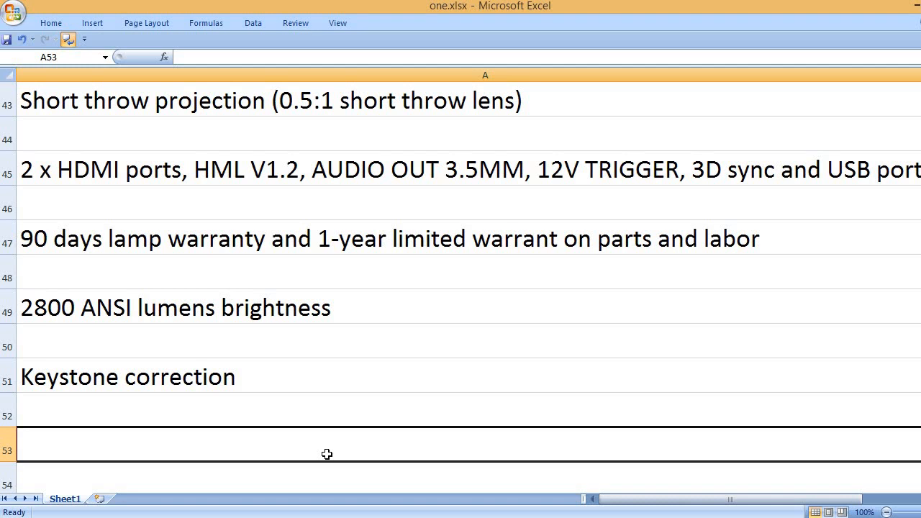
Type '5.8 pounds weight', '8.8 x 12.4 x 4 inches dimensions' and 'Optoma brand name' in alternate rows.
text(5.8)
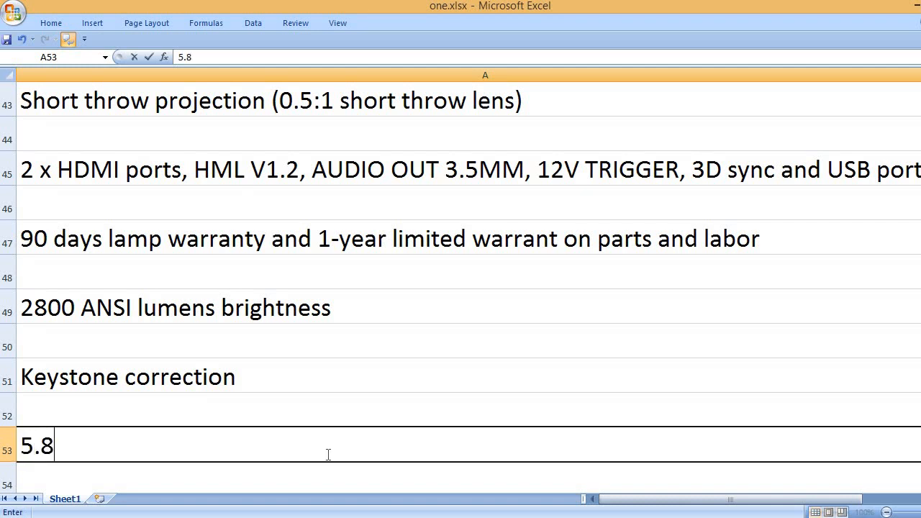
text(pounds weight)
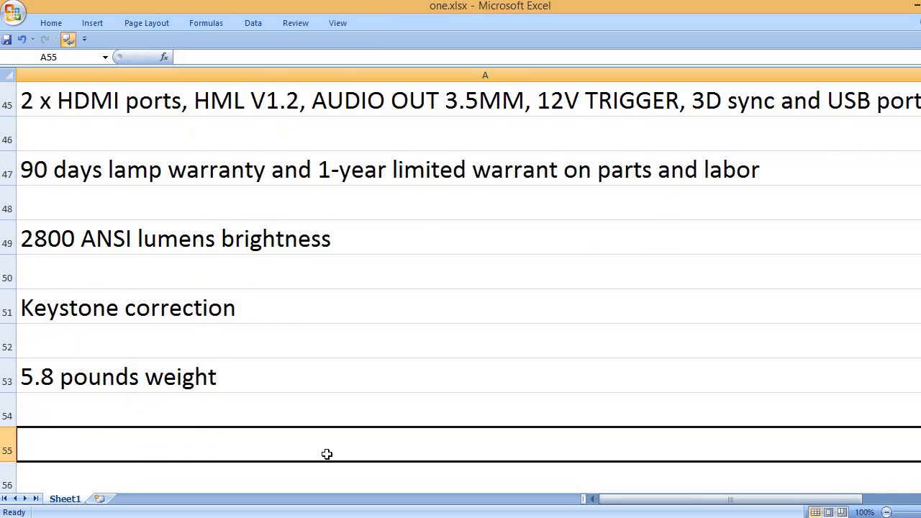
text(8.8 x 12.4 x)
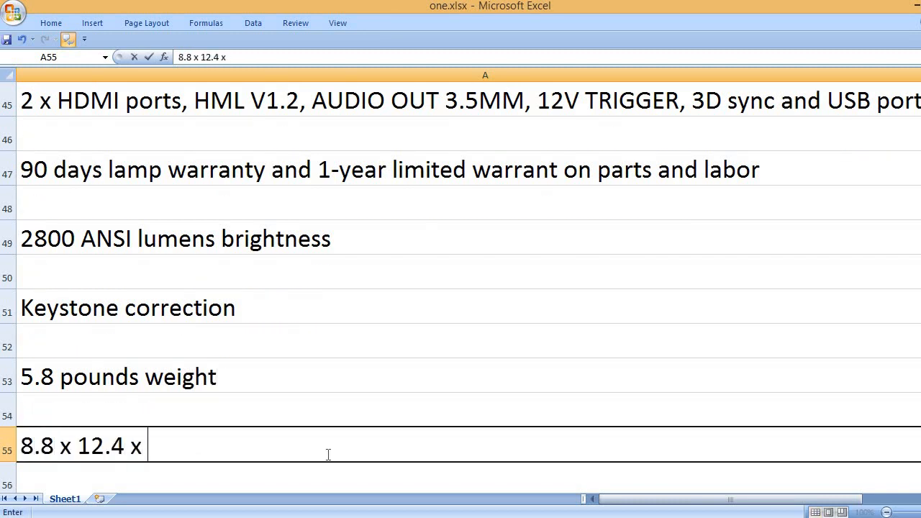
text(4)
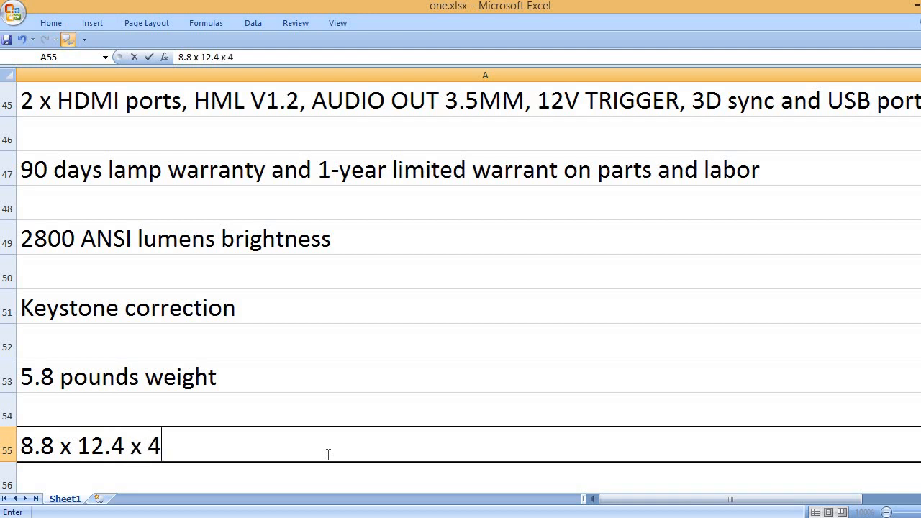
text(inches)
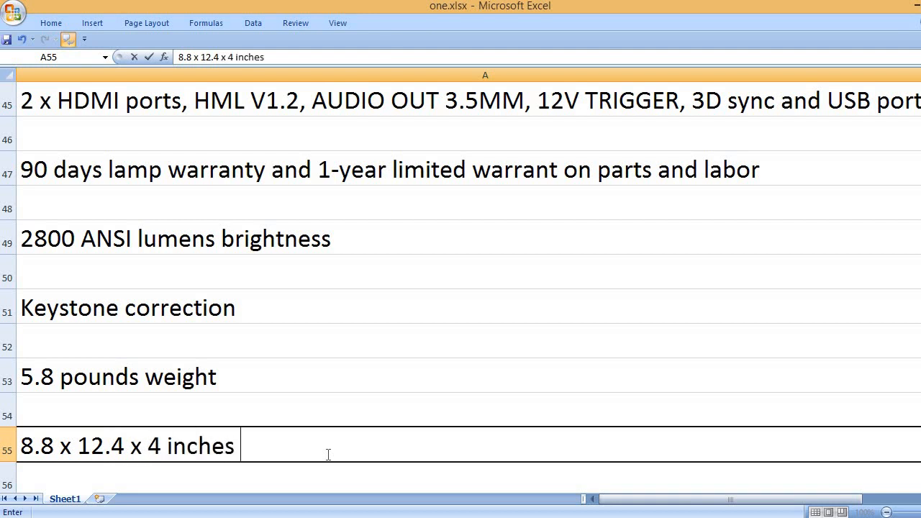
text(dimensions)
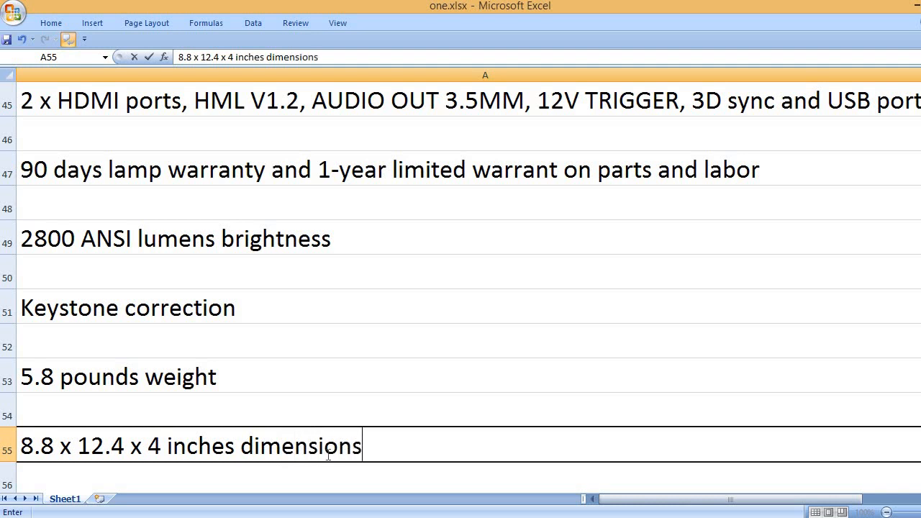
text(O)
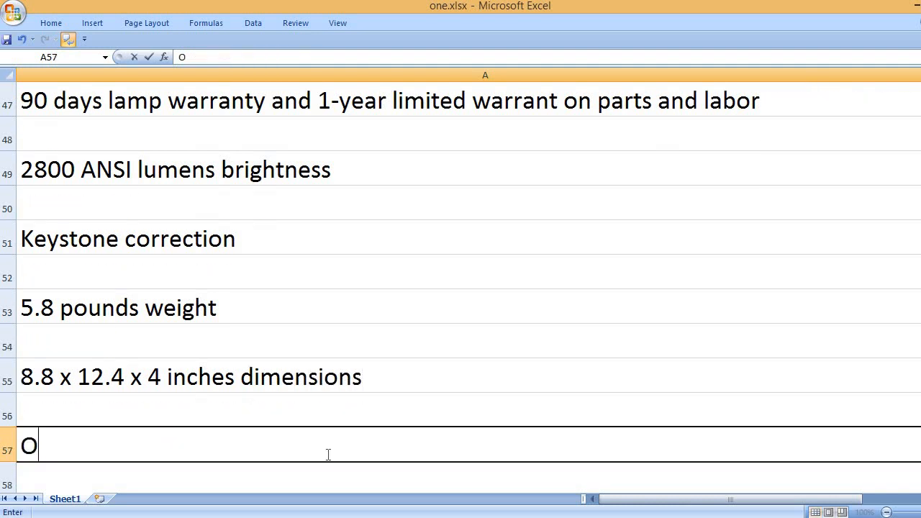
text(ptoma brand name)
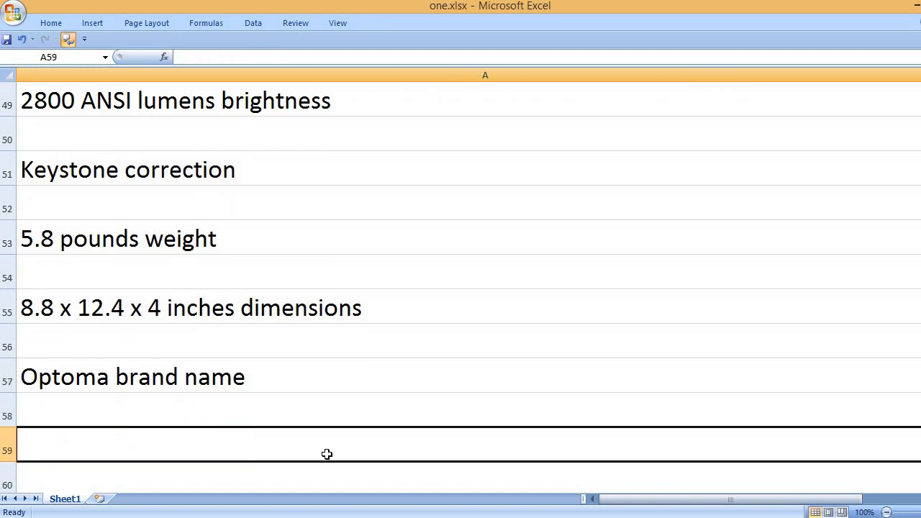
Add 'GT1080 model number', 'White color' and 'Dedicated gaming mode'.
text(GT10)
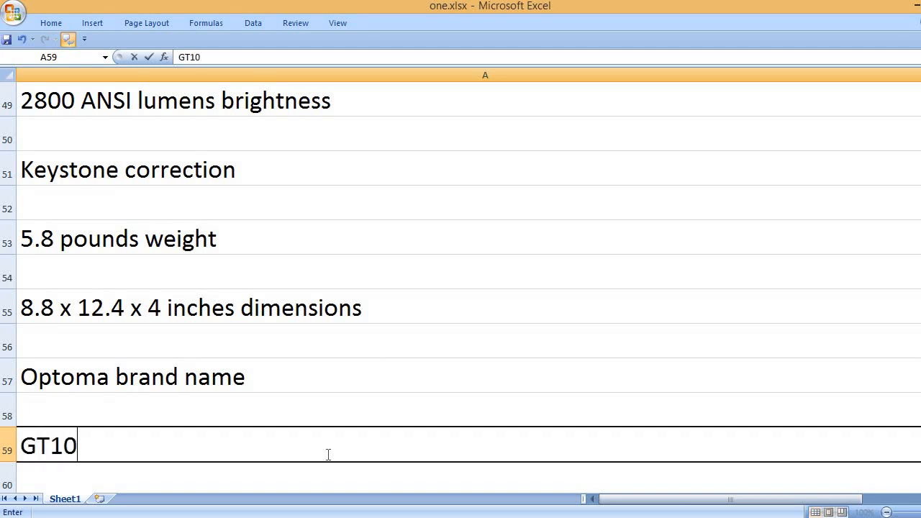
text(80 mo)
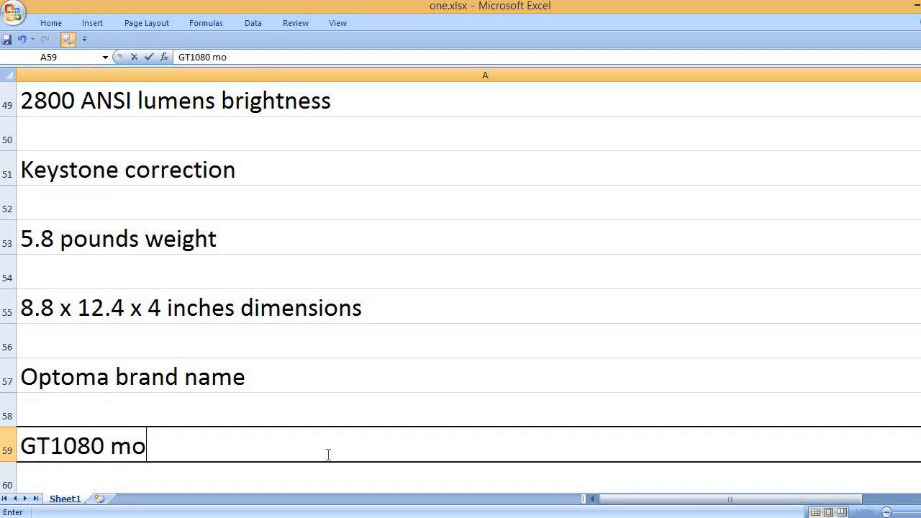
text(del number)
text(W)
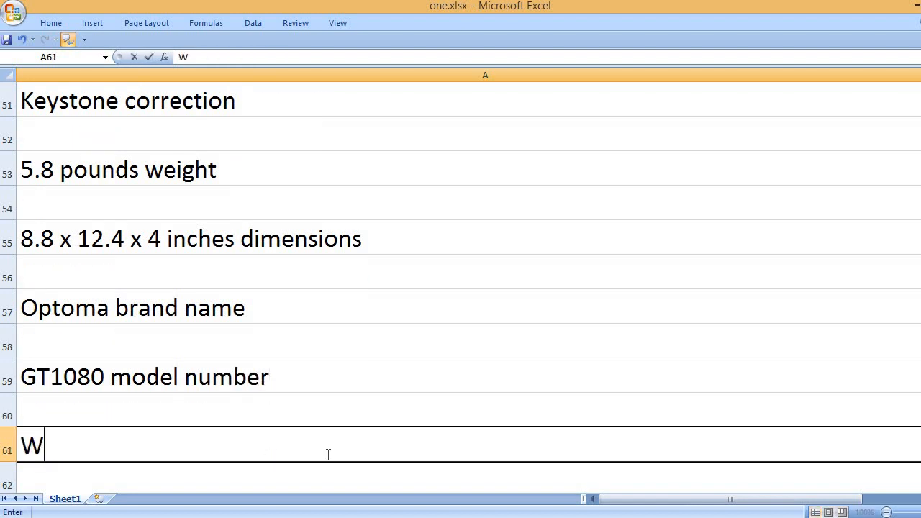
text(hite color)
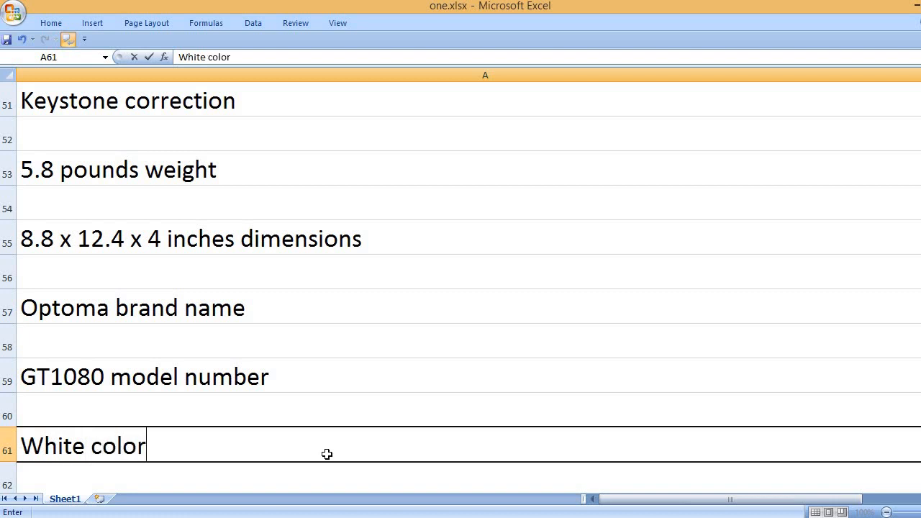
text(Dedicated)
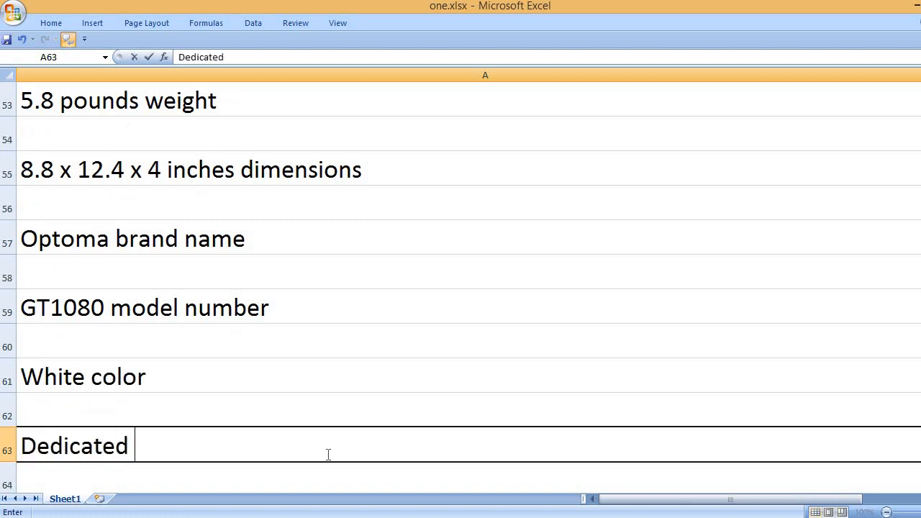
text(gaming mode)
text(14-ms)
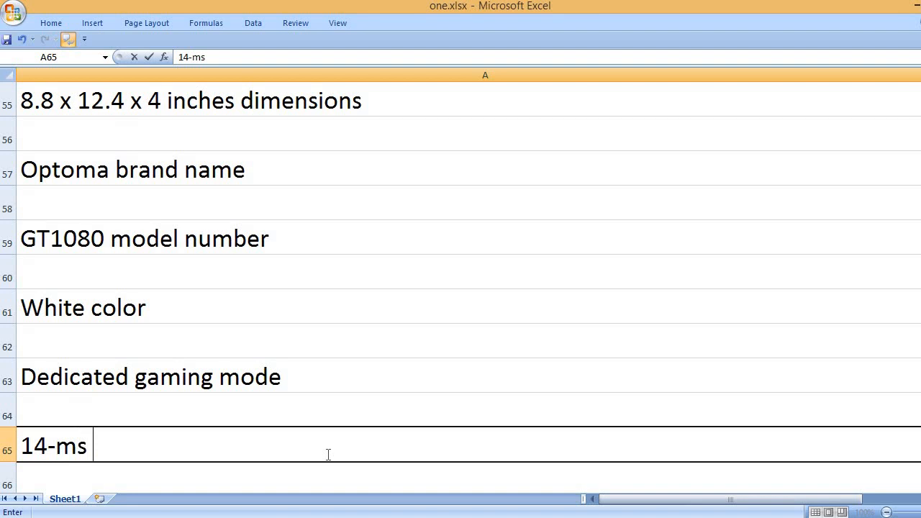
Add '14-ms low input latency' and '6500 hours lamp life'.
text(low input)
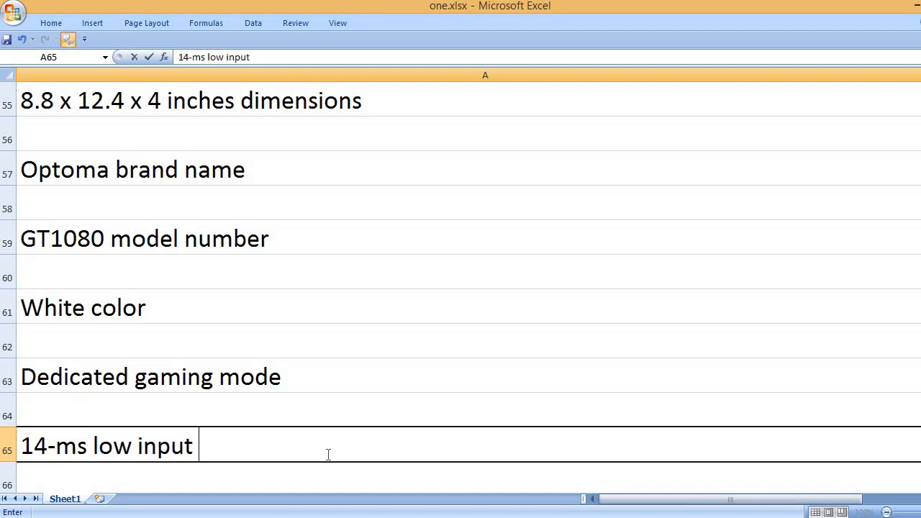
text(latency)
text(6500)
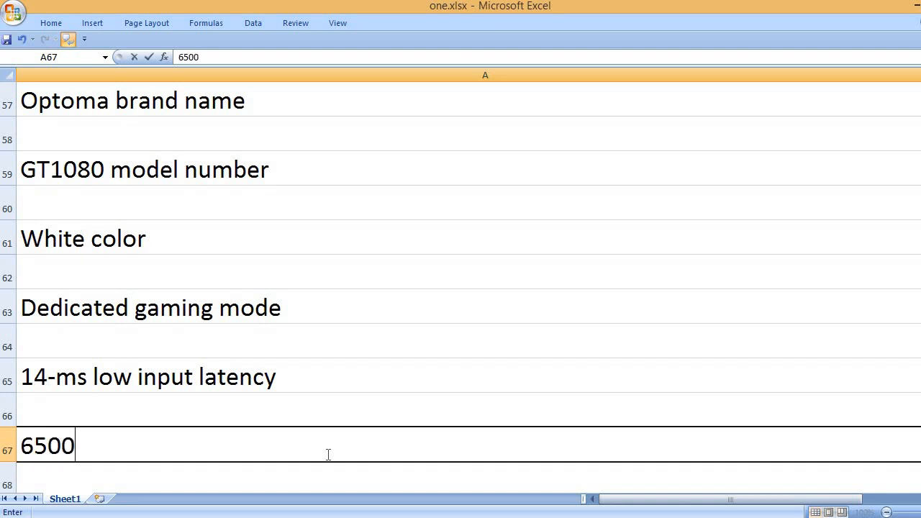
text(hou)
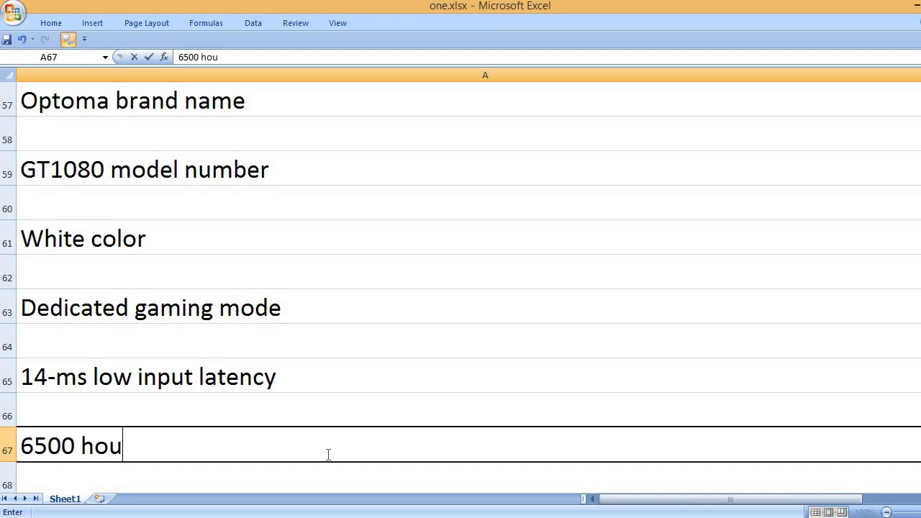
text(rs lamp life)
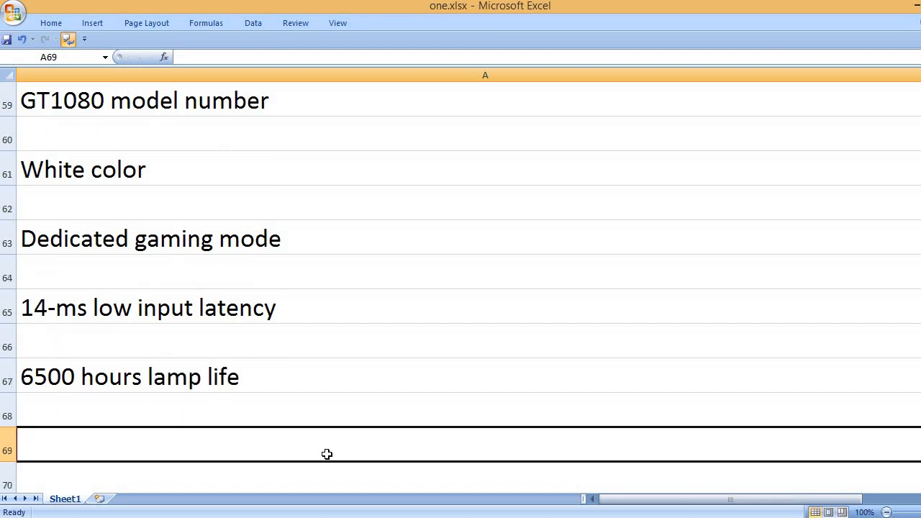
Type 'That's it, please like, comment and subscribe to my channel.' in A69.
text(T)
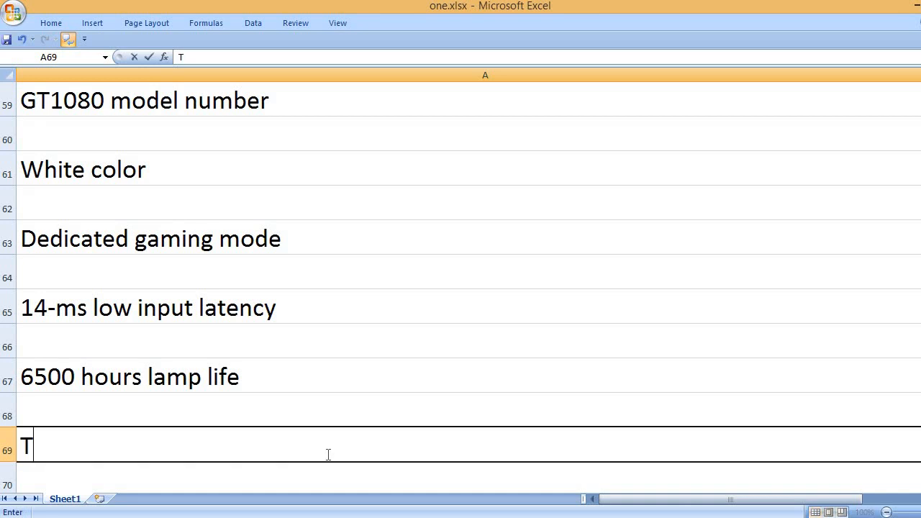
text(hat's it,)
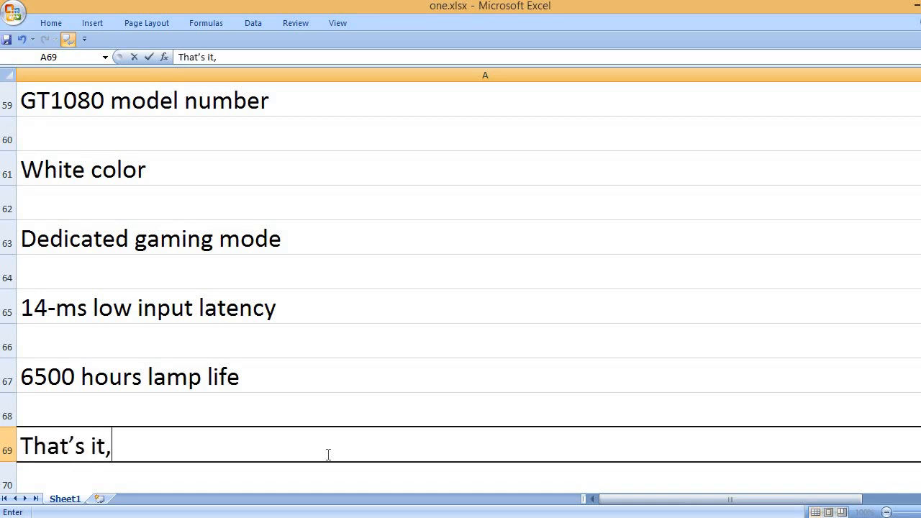
text(please l)
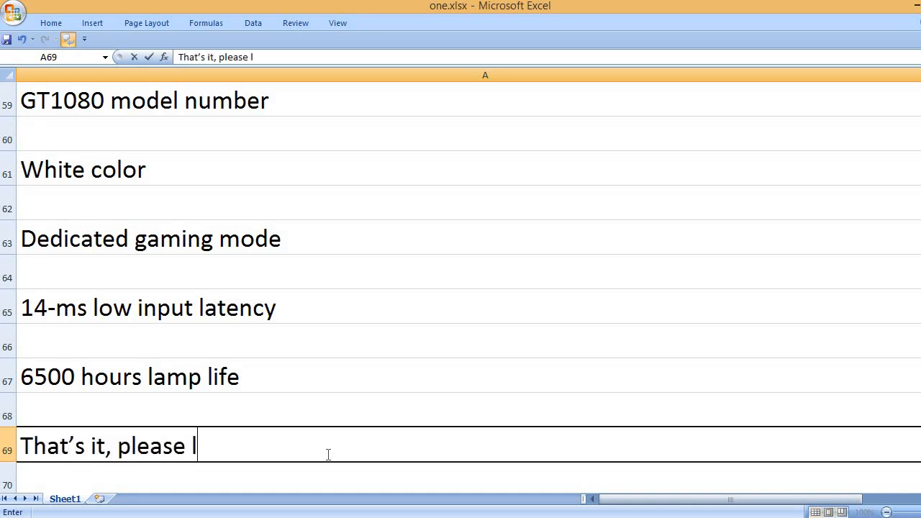
text(ike, comment and subsc)
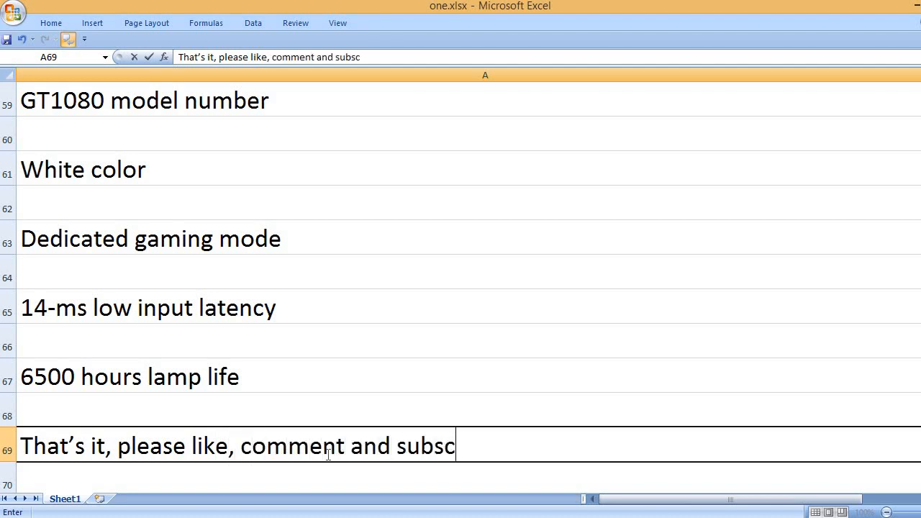
text(ribe to my)
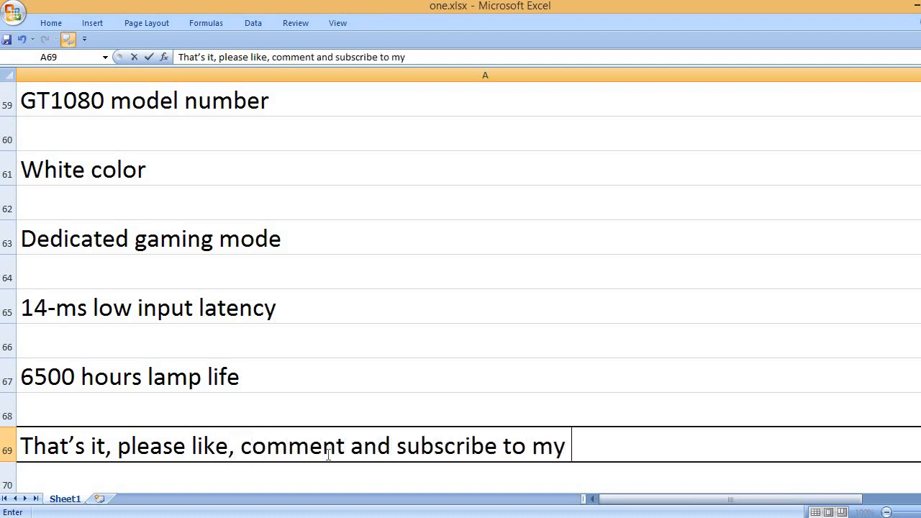
text(channel.)
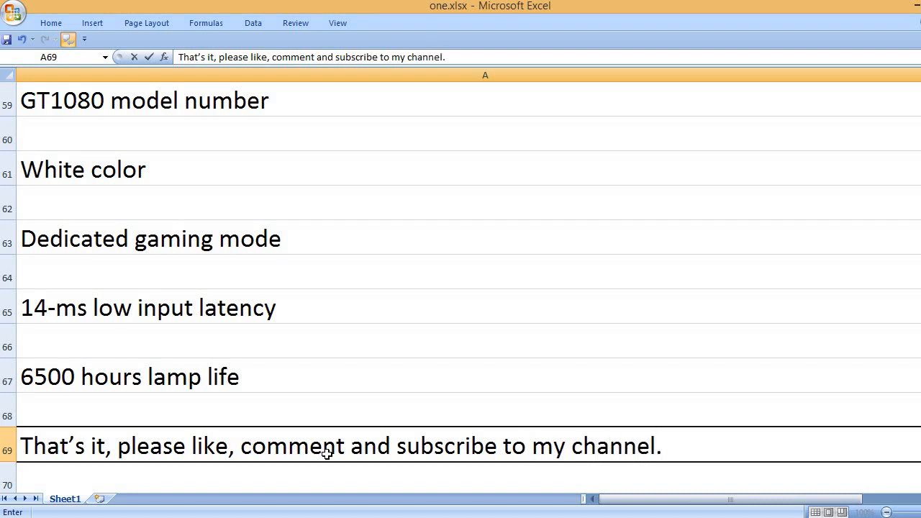